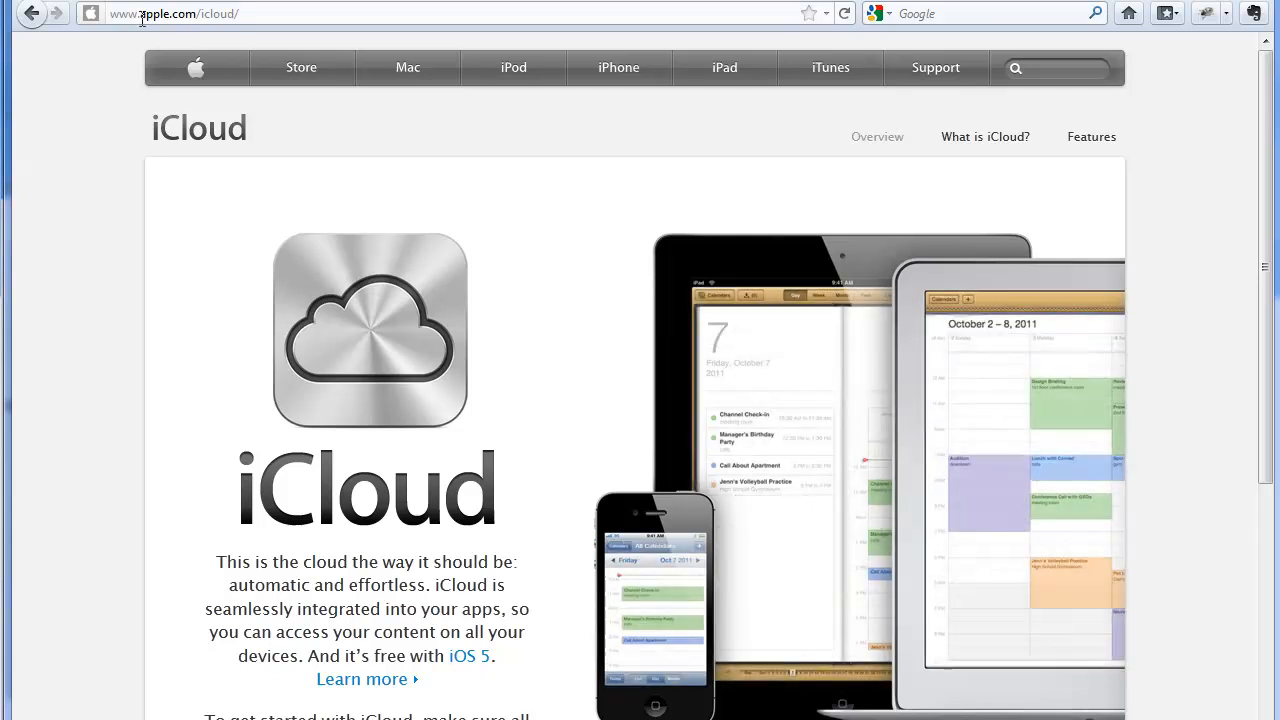
{"action": "mouse_move", "coordinate": [418, 268]}
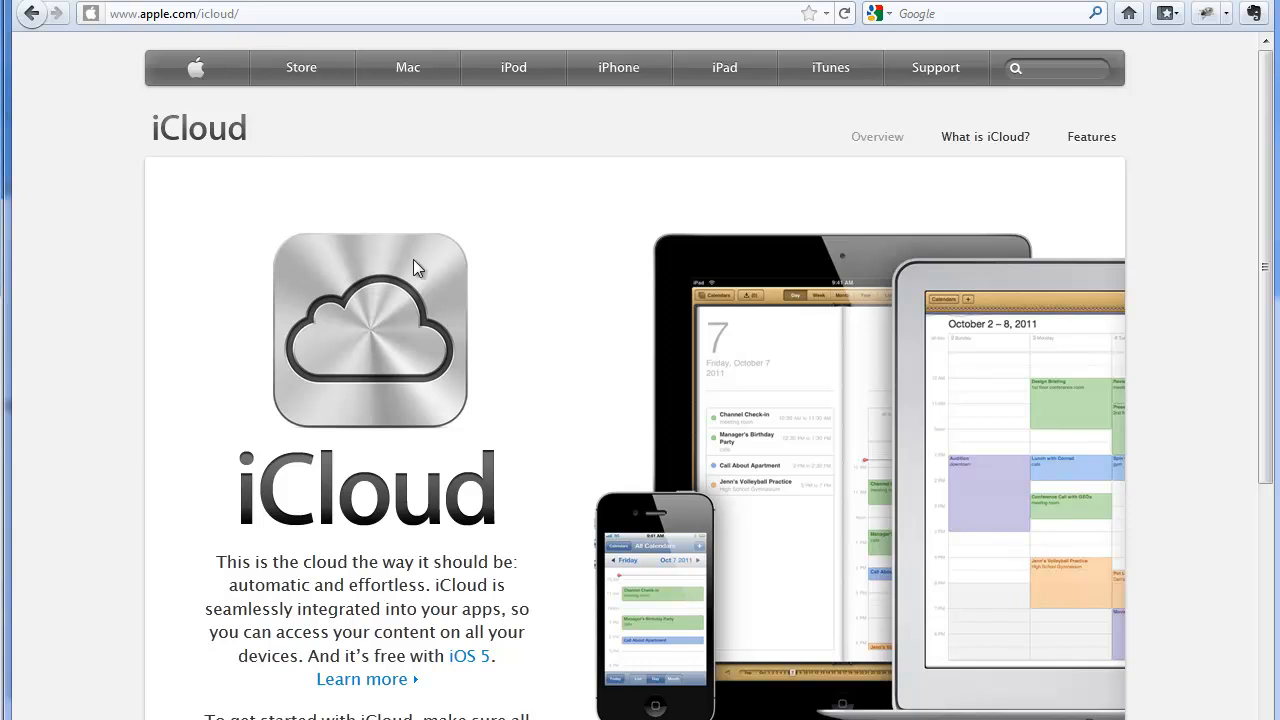
Step: Scroll the Get started with iCloud page down to its For PC setup section
{"action": "scroll", "scroll_direction": "down", "scroll_amount": 3}
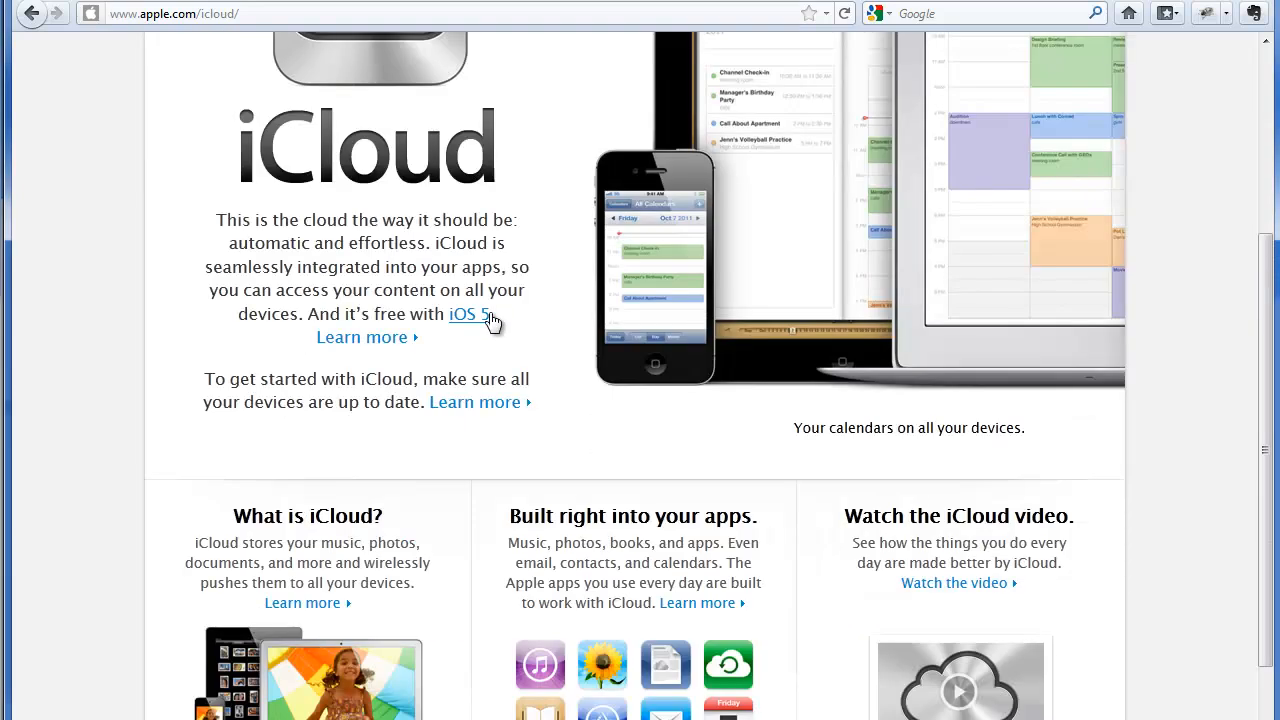
{"action": "scroll", "scroll_direction": "down", "scroll_amount": 3}
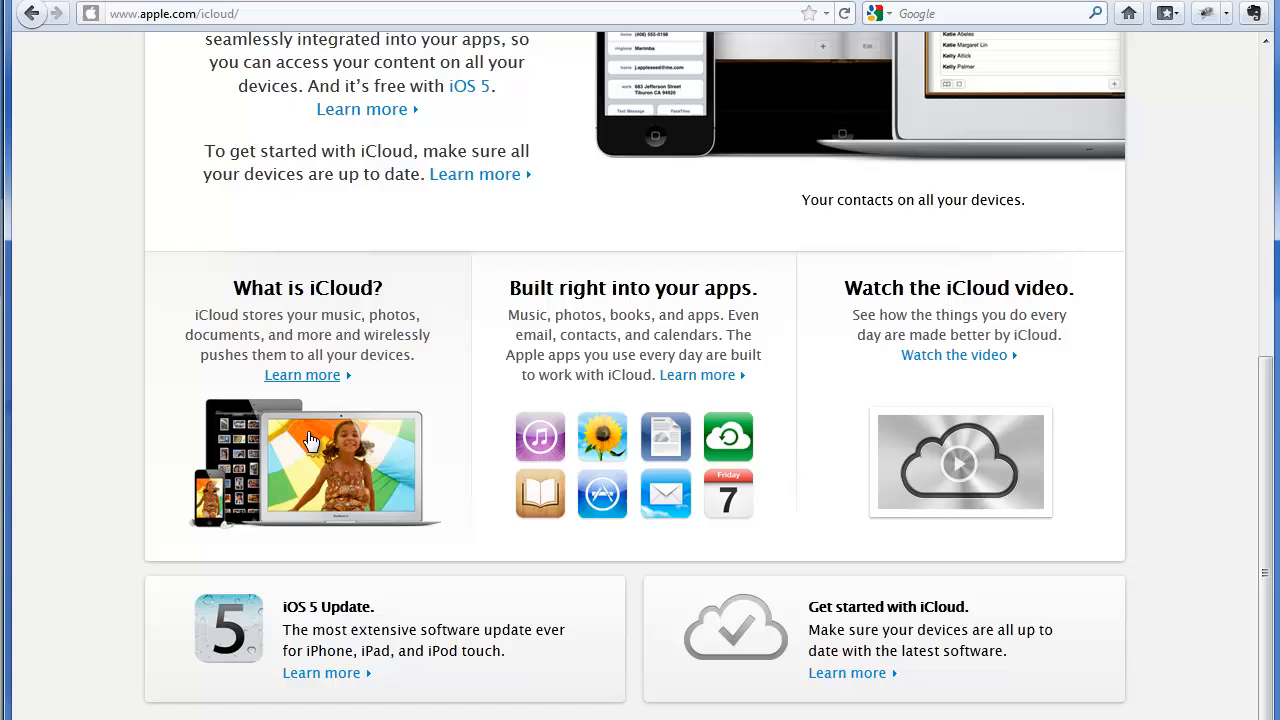
{"action": "scroll", "scroll_direction": "down", "scroll_amount": 3}
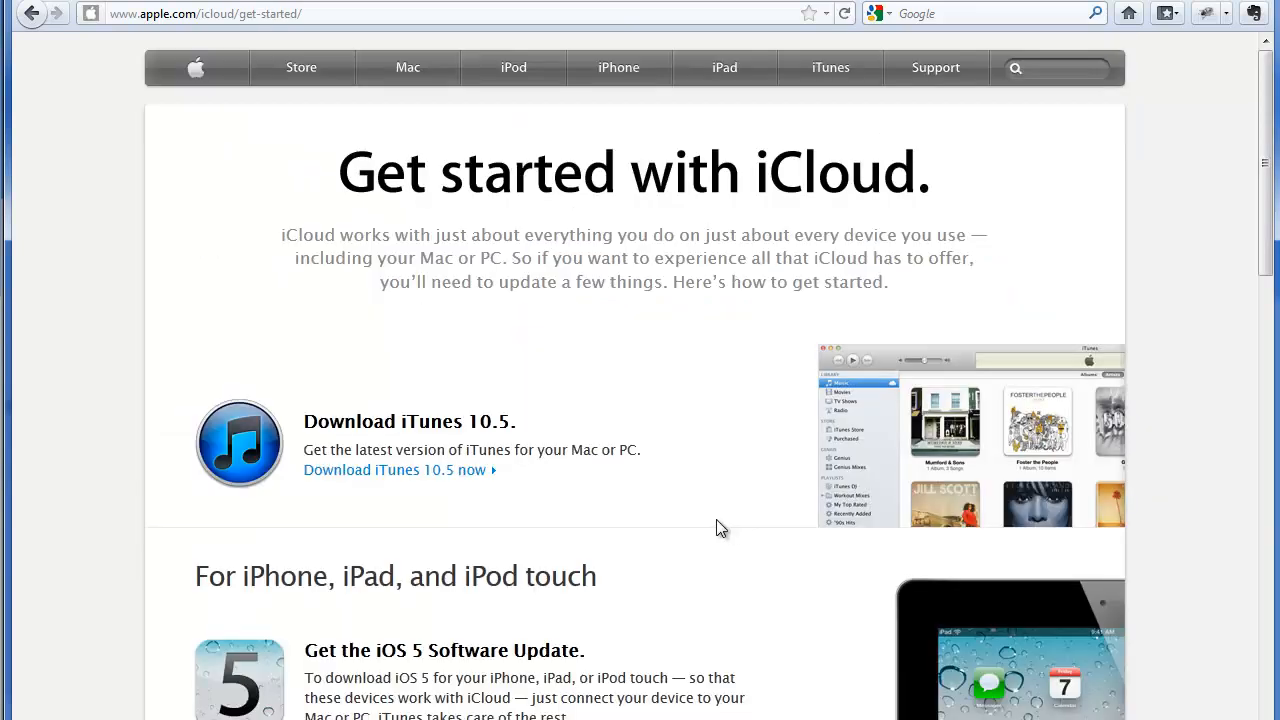
{"action": "scroll", "scroll_direction": "down", "scroll_amount": 3}
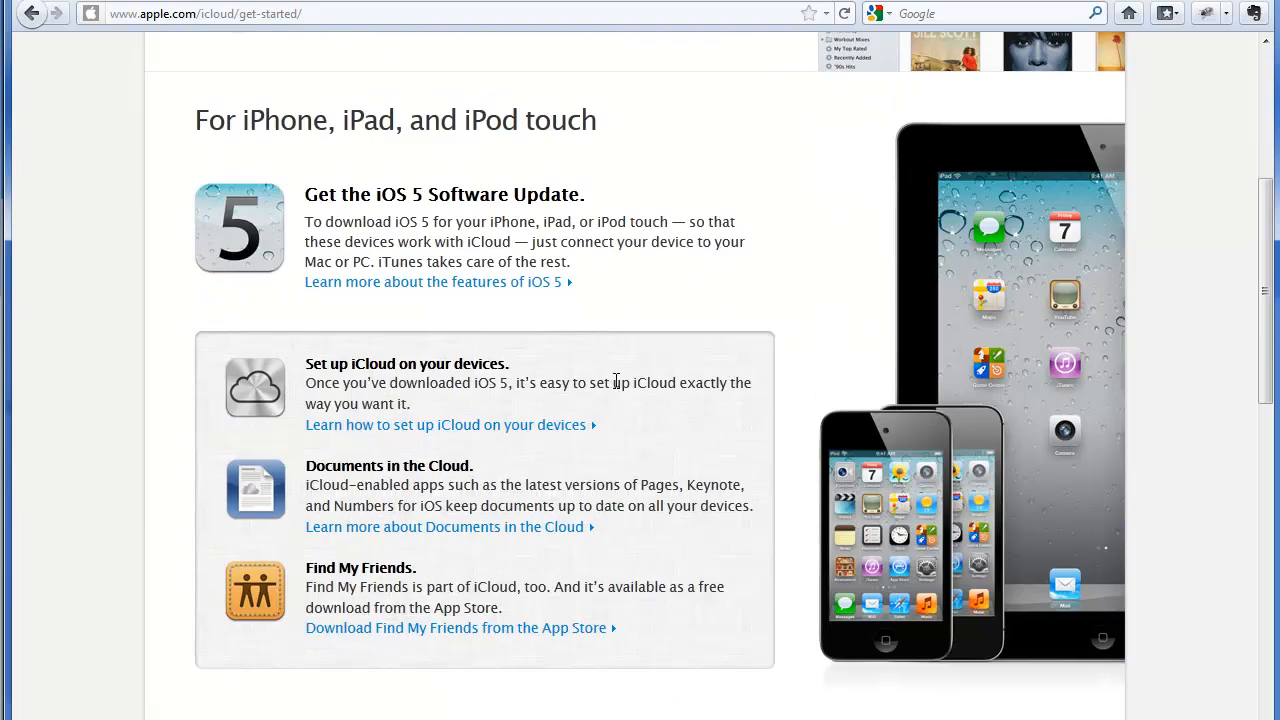
{"action": "scroll", "scroll_direction": "down", "scroll_amount": 3}
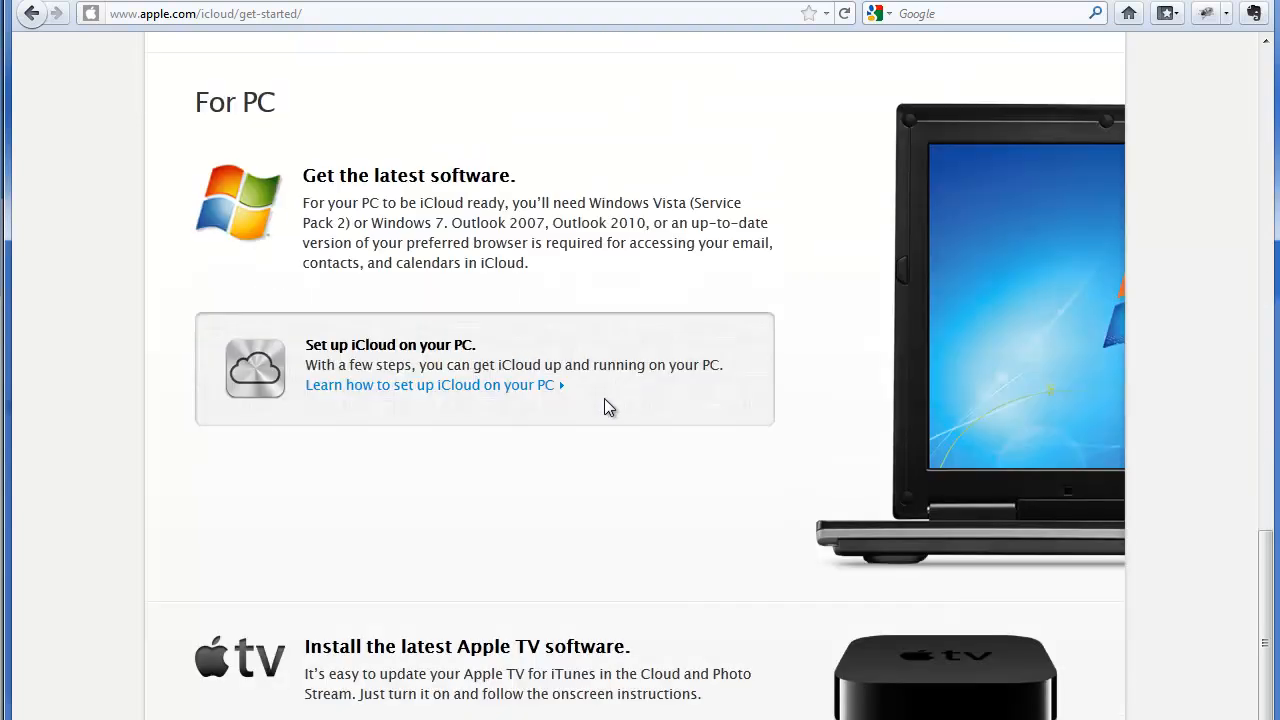
{"action": "mouse_move", "coordinate": [390, 338]}
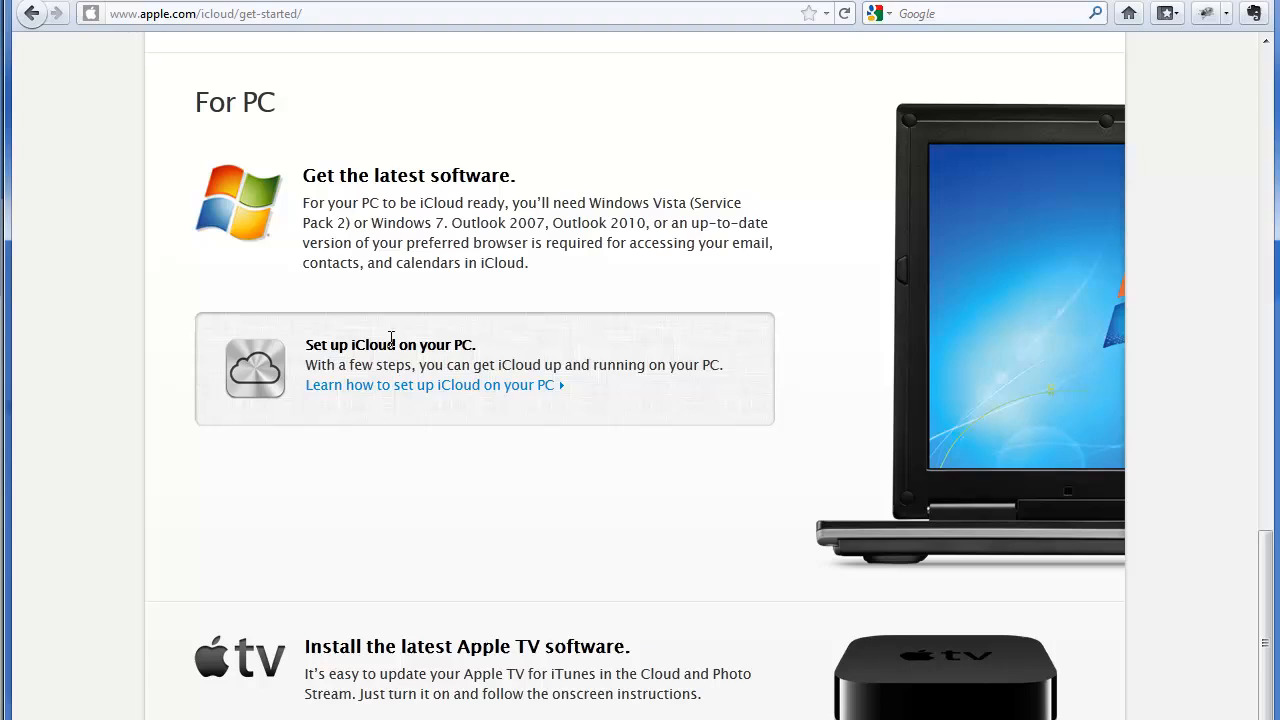
{"action": "mouse_move", "coordinate": [388, 398]}
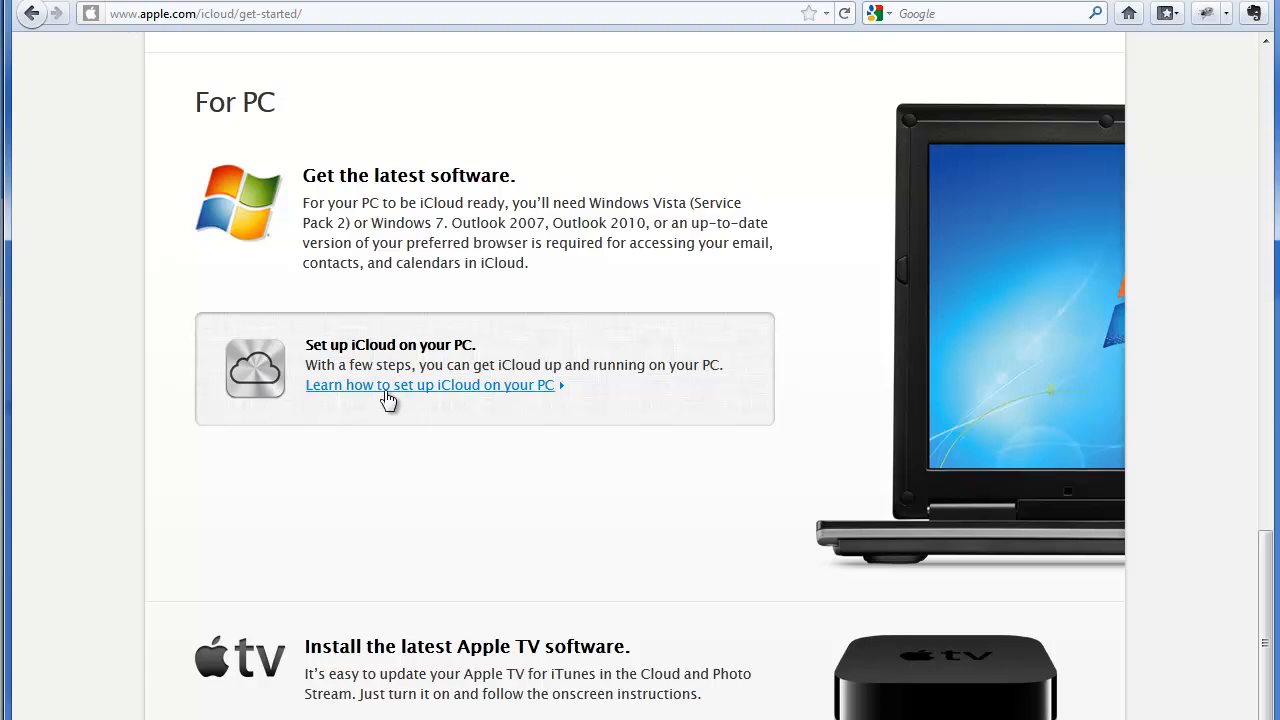
Step: Follow the PC setup guide link to the iCloud Control Panel 'Download now' page
{"action": "left_click", "coordinate": [428, 384]}
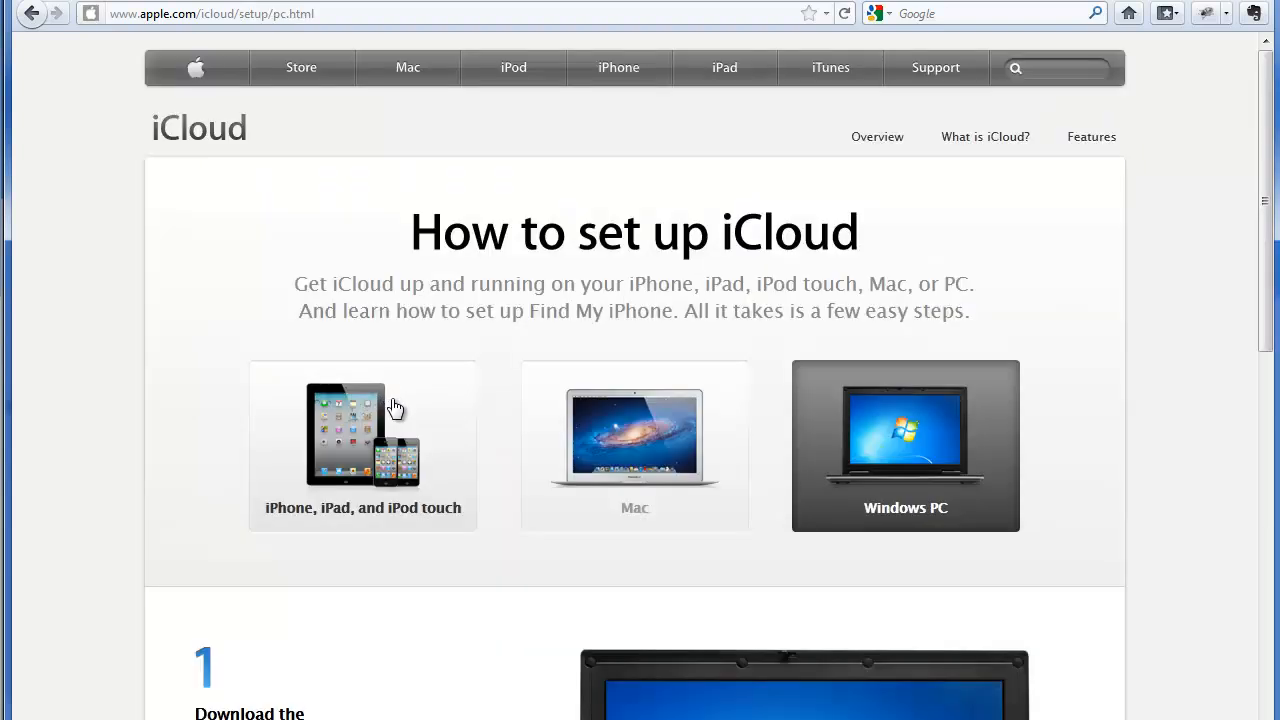
{"action": "scroll", "scroll_direction": "down", "scroll_amount": 3}
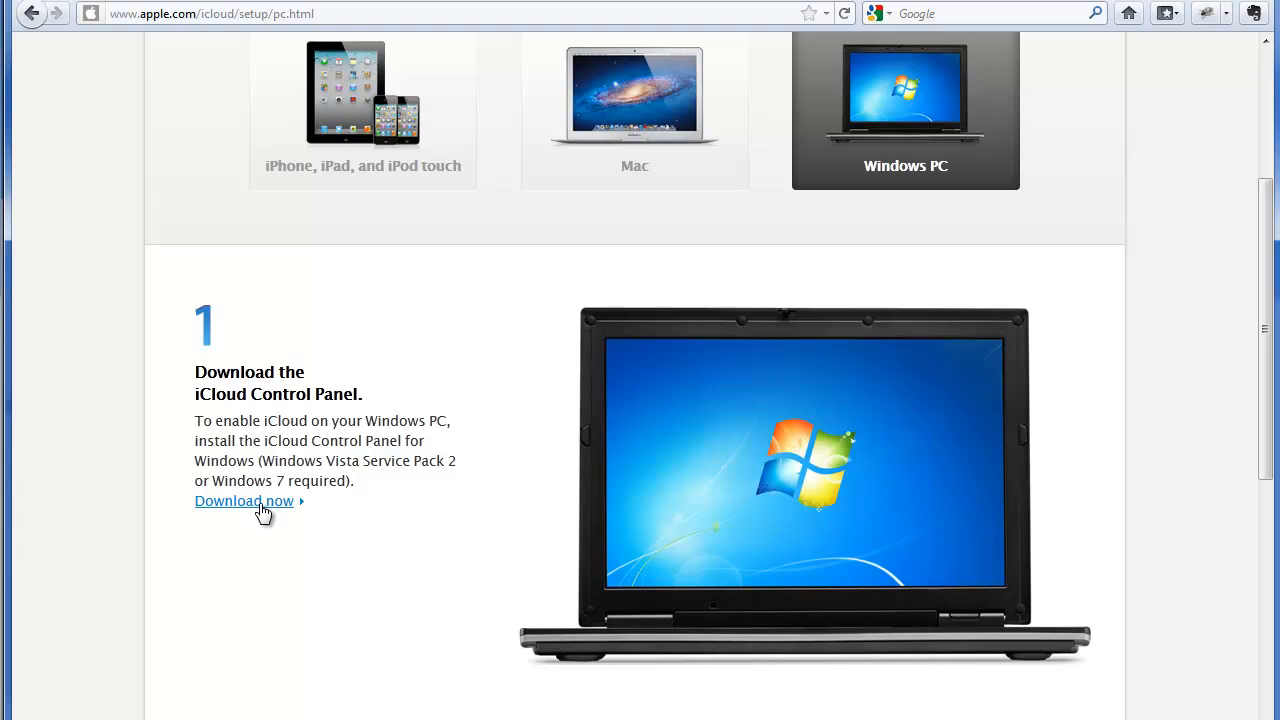
{"action": "left_click", "coordinate": [244, 500]}
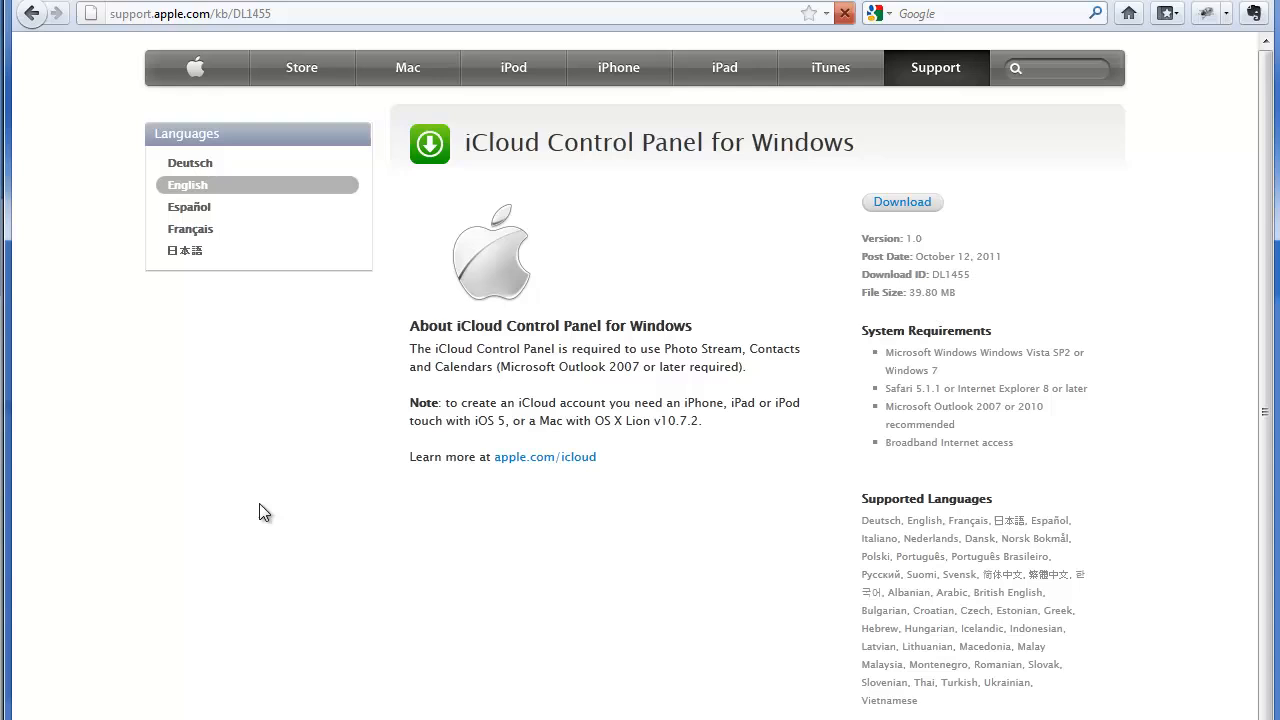
{"action": "mouse_move", "coordinate": [296, 490]}
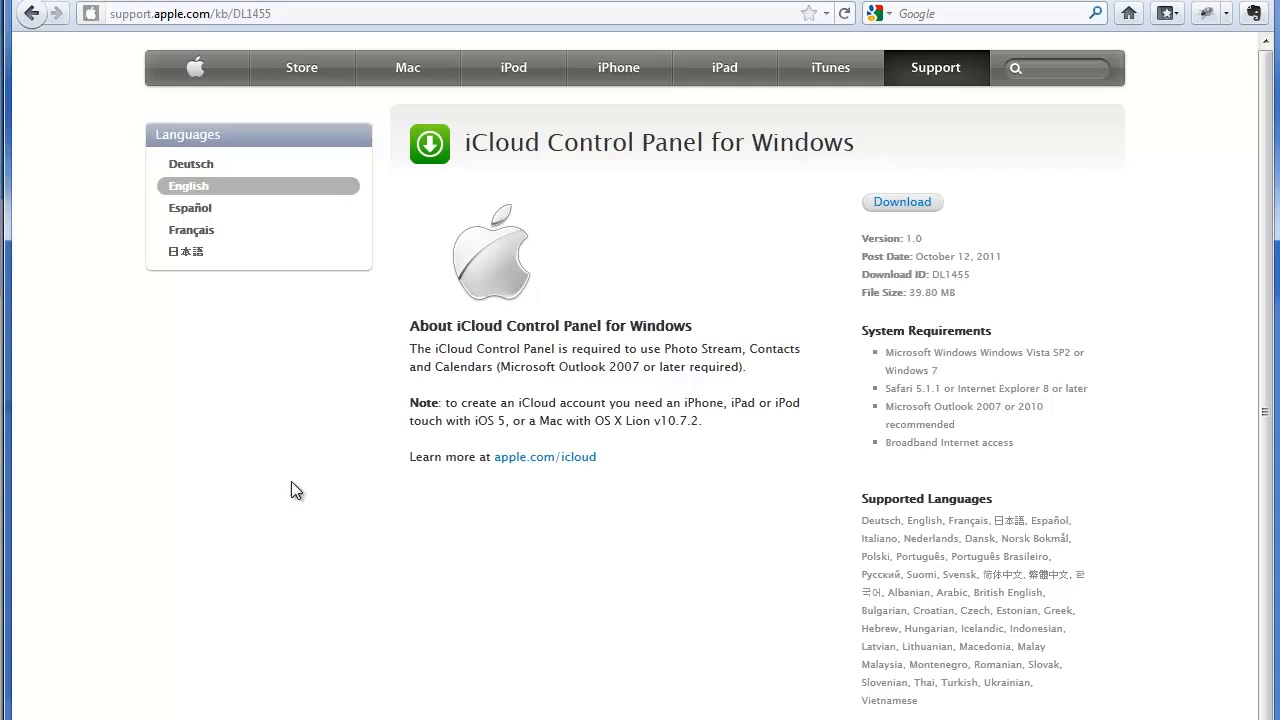
{"action": "mouse_move", "coordinate": [866, 224]}
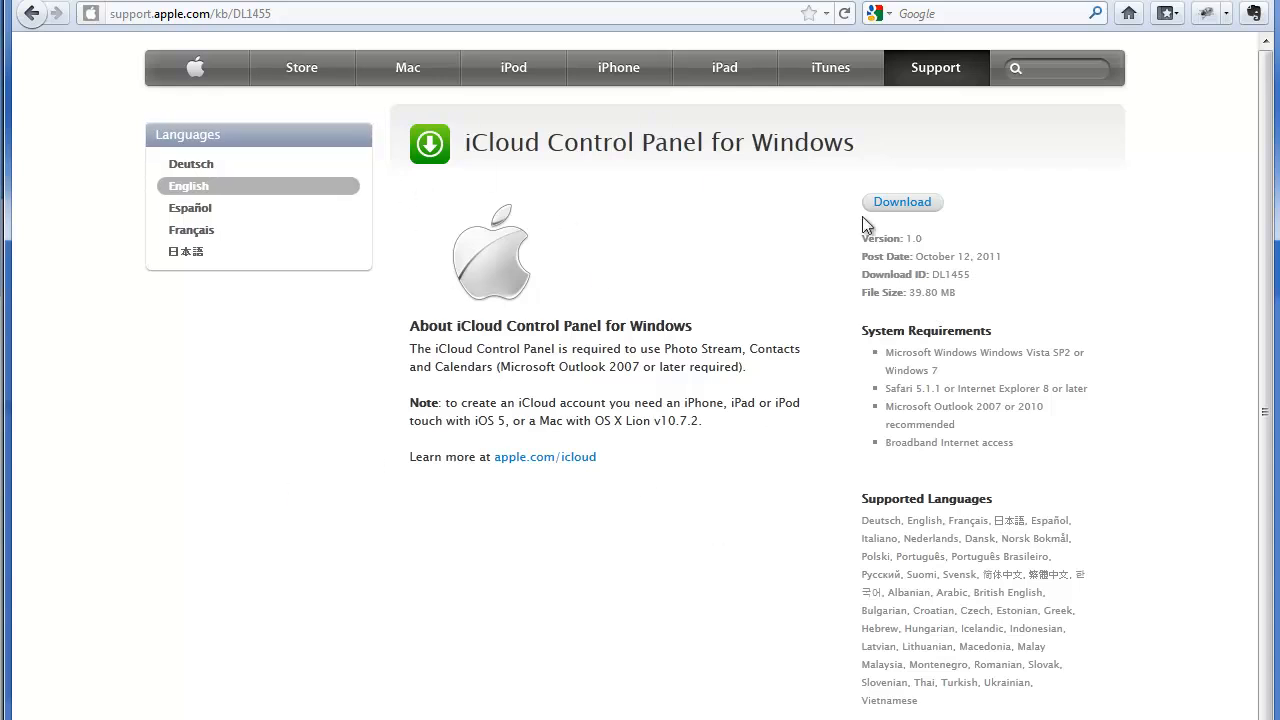
{"action": "mouse_move", "coordinate": [900, 202]}
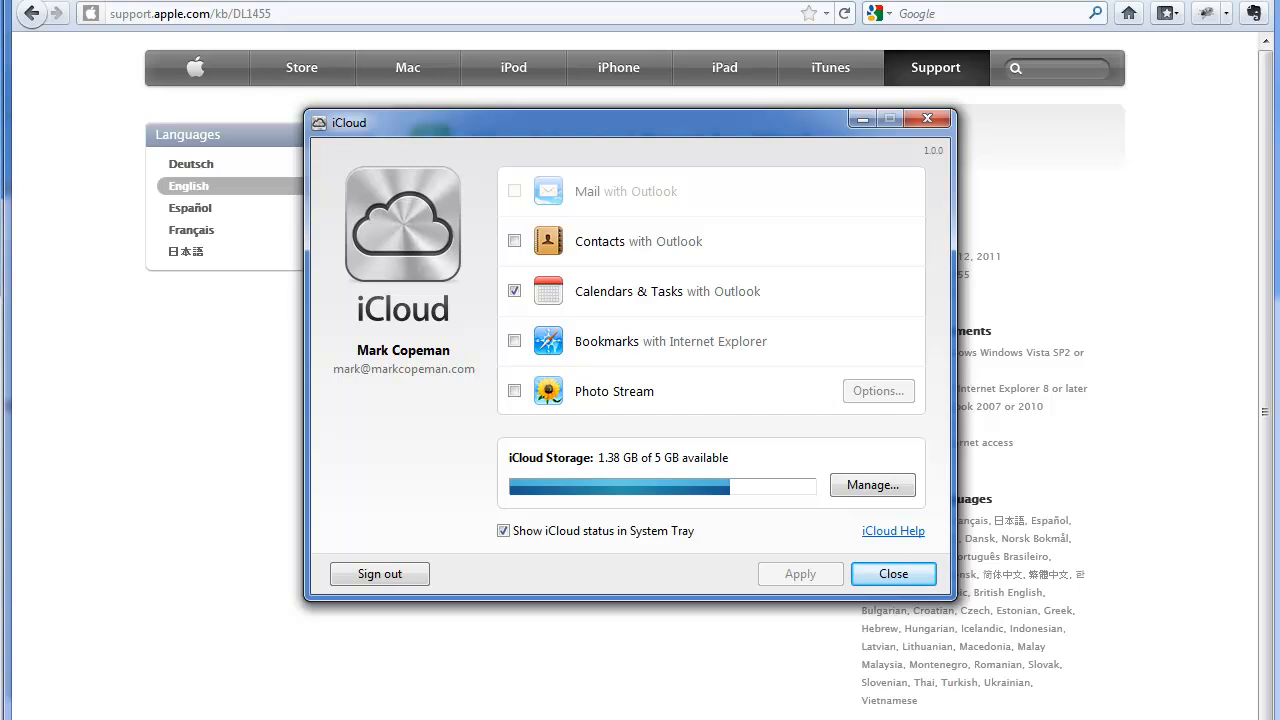
{"action": "mouse_move", "coordinate": [448, 96]}
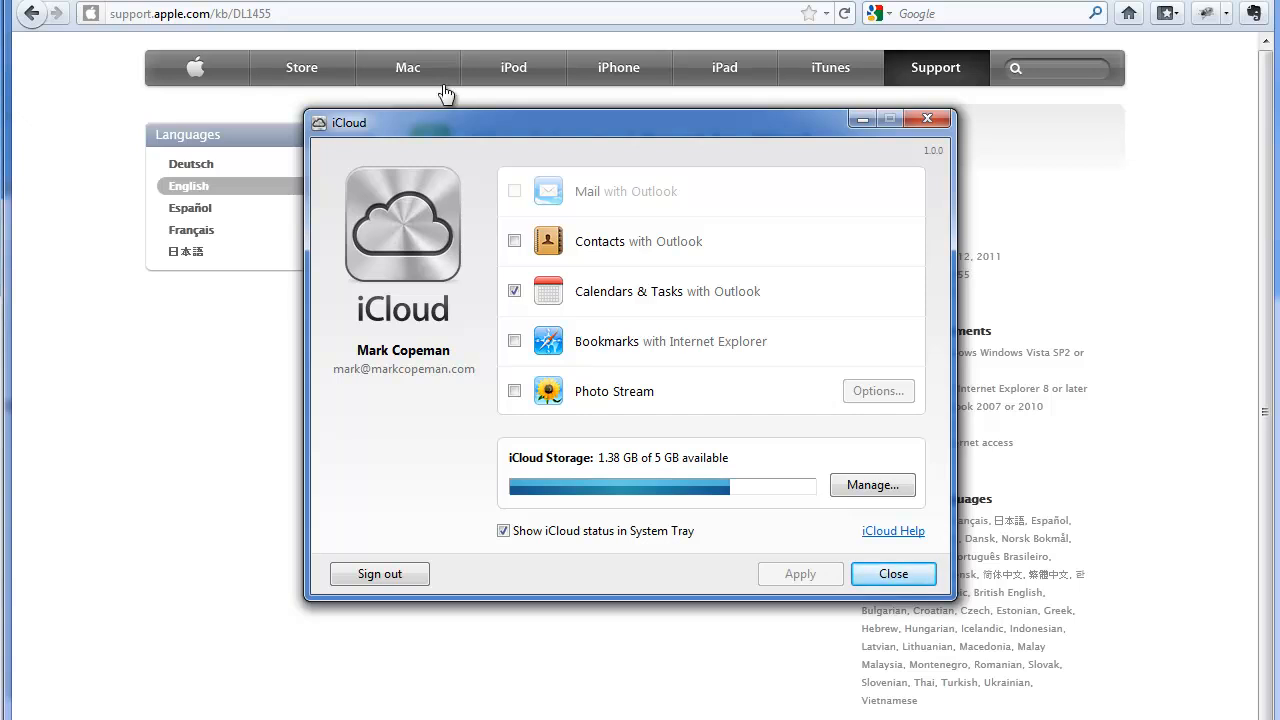
{"action": "mouse_move", "coordinate": [484, 124]}
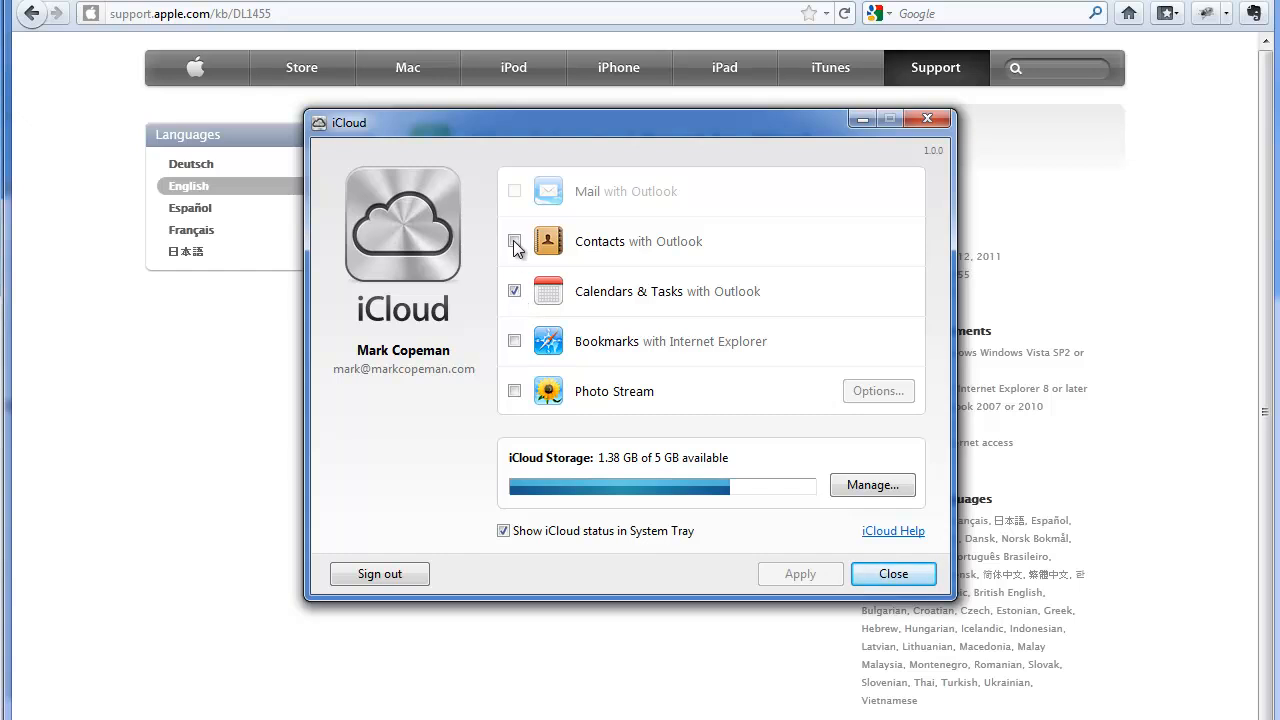
Step: Turn on Contacts with Outlook syncing alongside Calendars & Tasks
{"action": "left_click", "coordinate": [514, 240]}
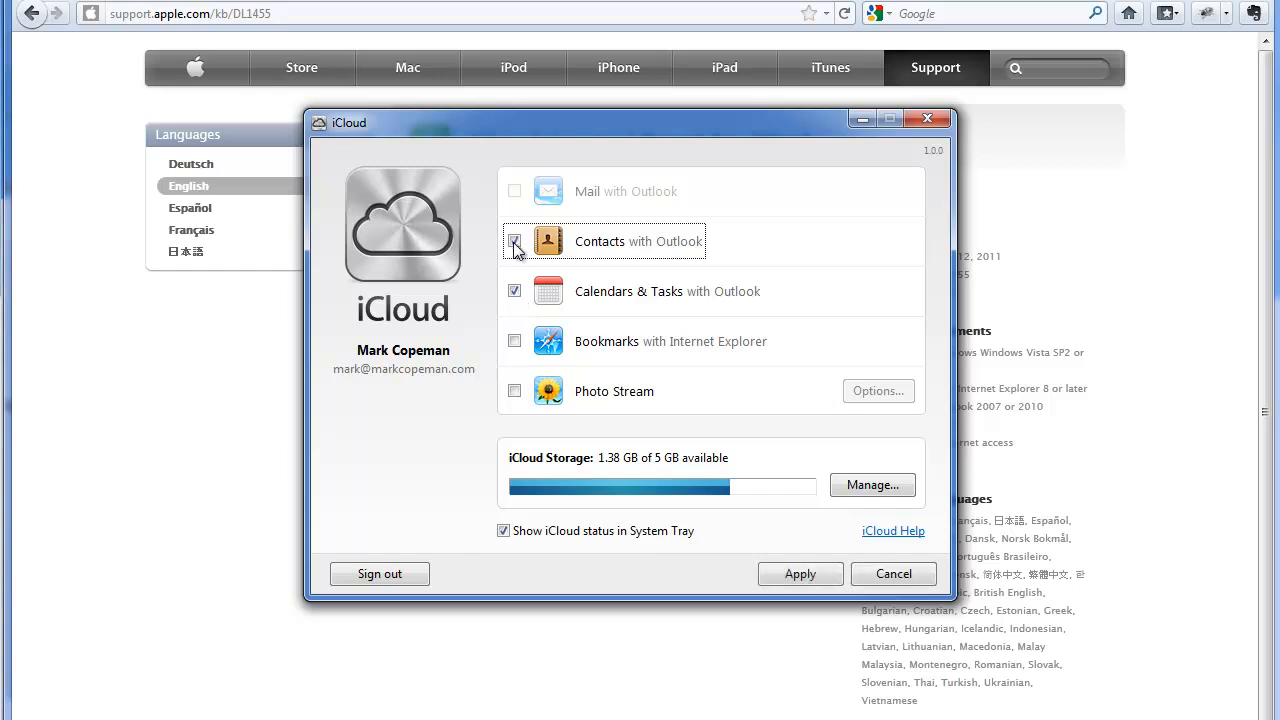
{"action": "left_click", "coordinate": [514, 240]}
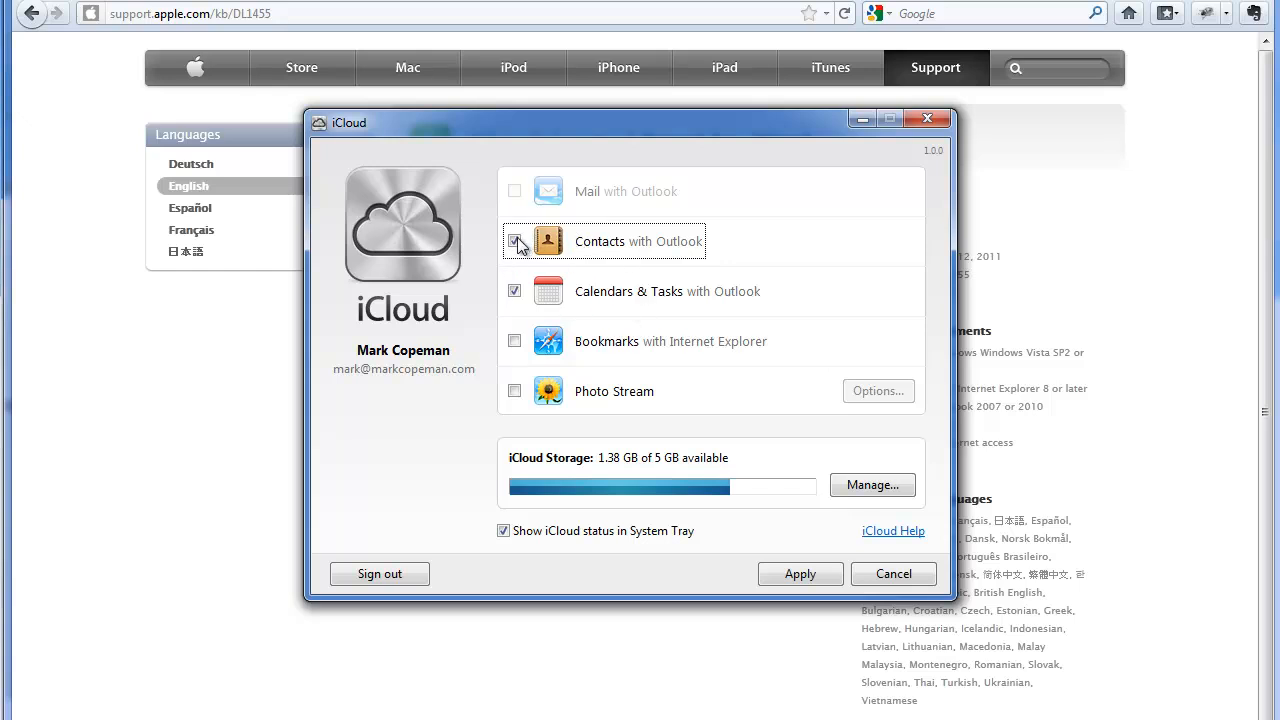
{"action": "left_click", "coordinate": [514, 240]}
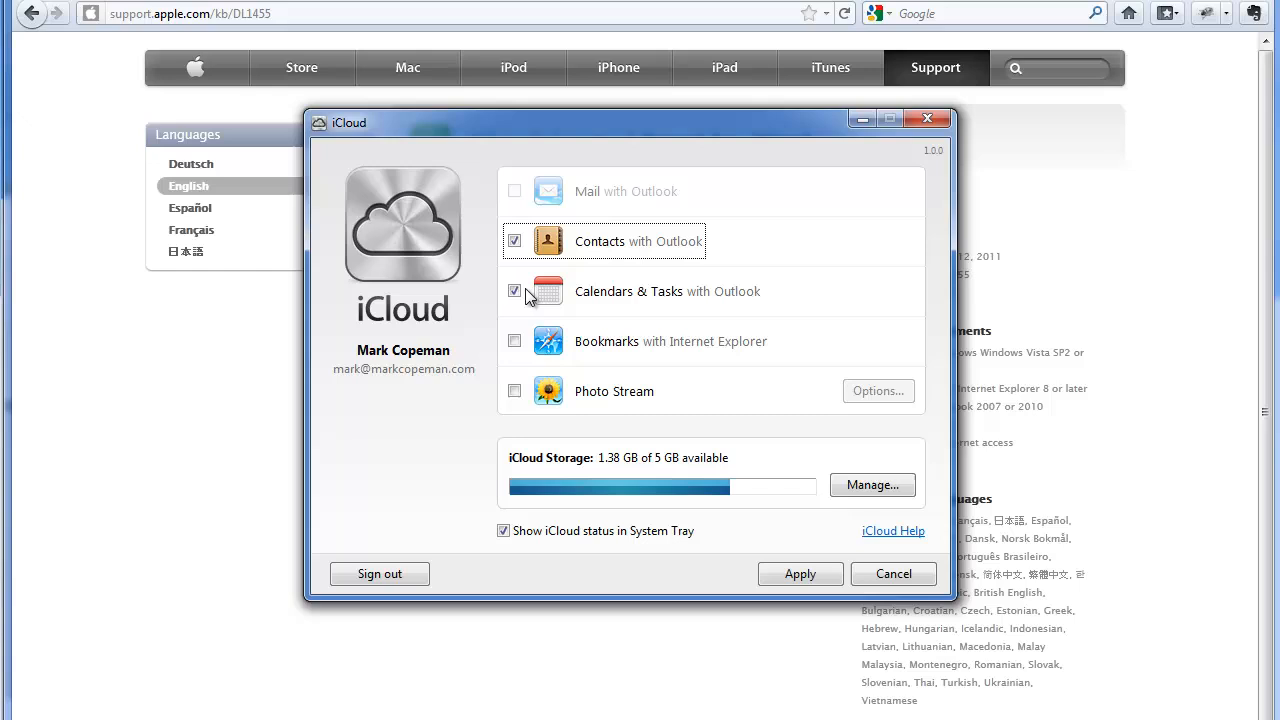
{"action": "mouse_move", "coordinate": [604, 296]}
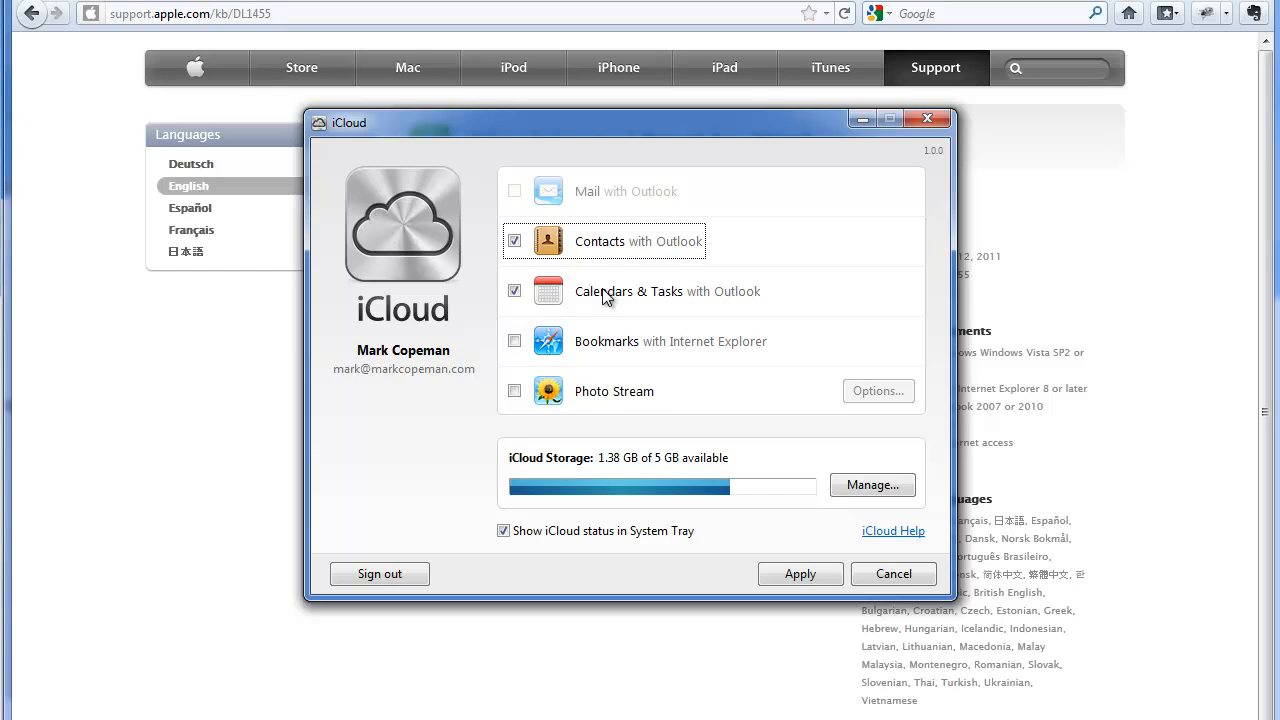
{"action": "mouse_move", "coordinate": [528, 348]}
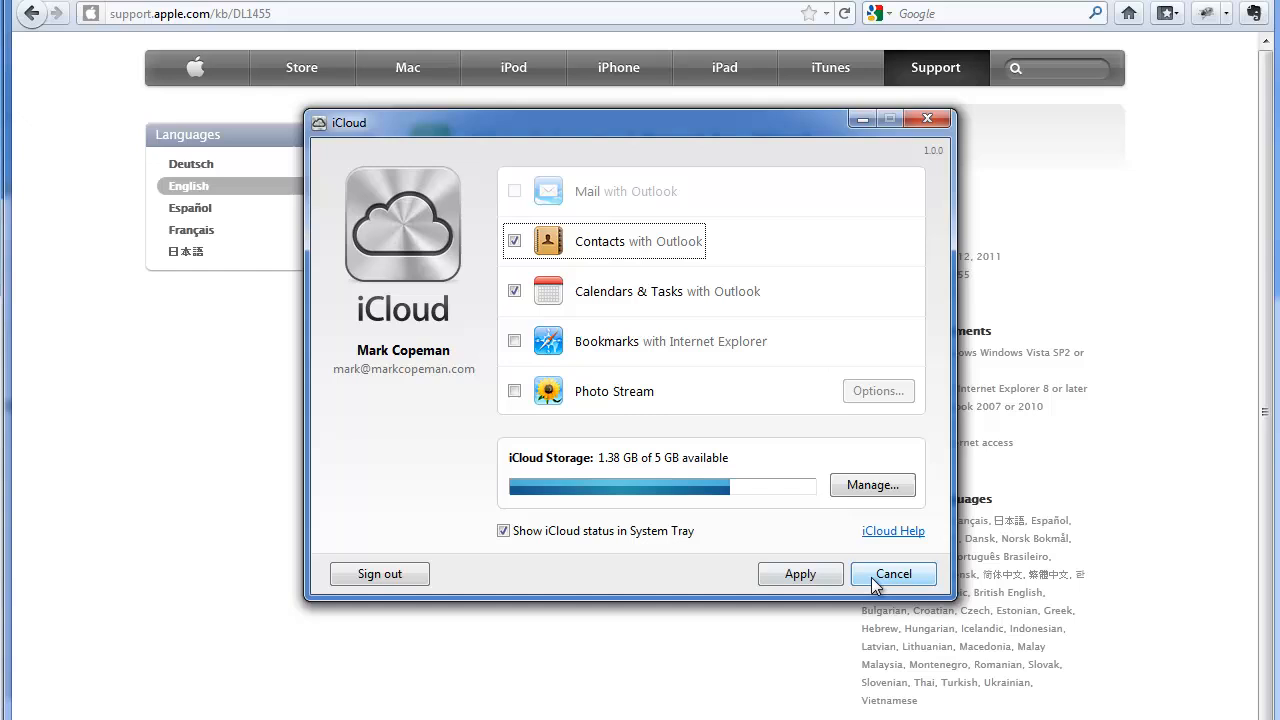
{"action": "mouse_move", "coordinate": [564, 390]}
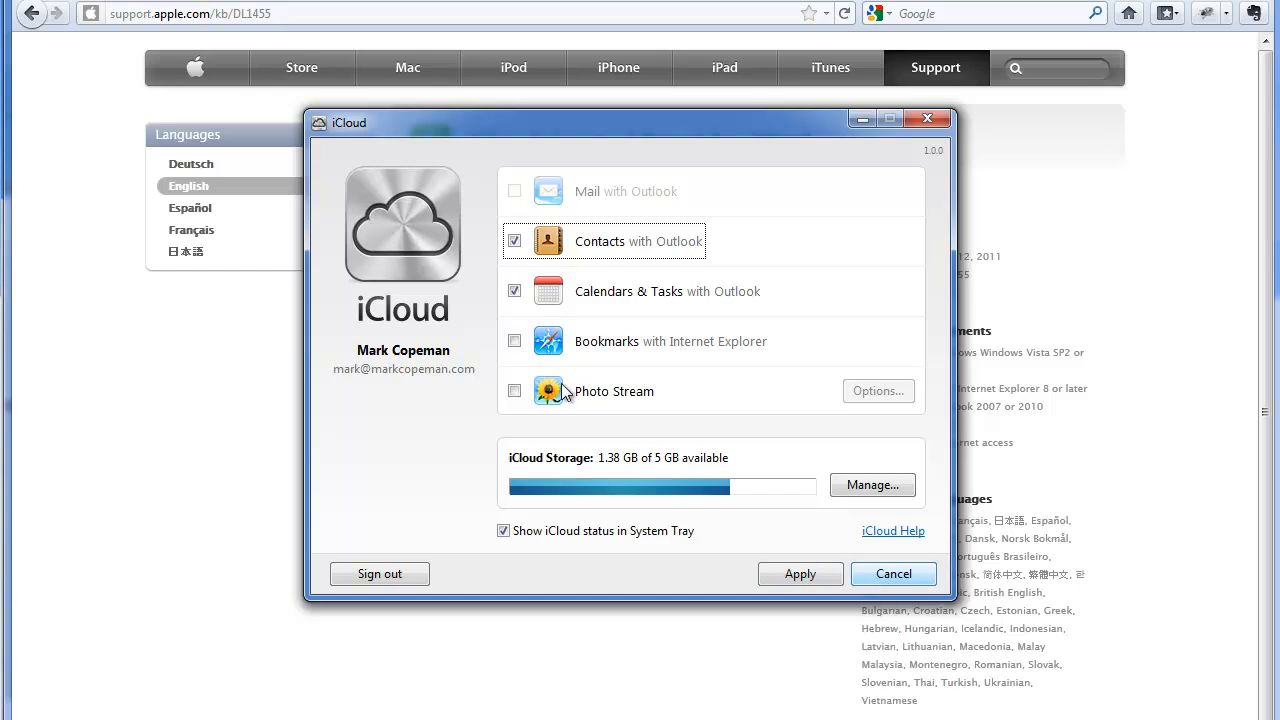
{"action": "mouse_move", "coordinate": [428, 332]}
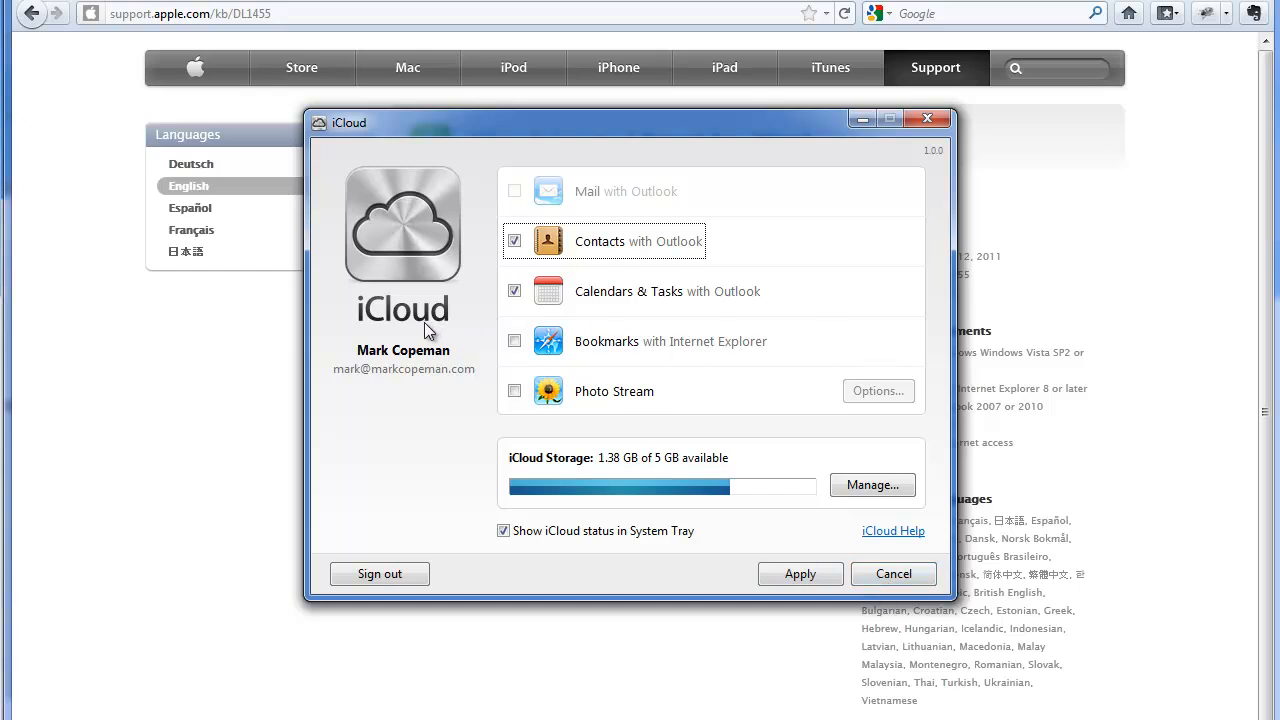
{"action": "mouse_move", "coordinate": [824, 322]}
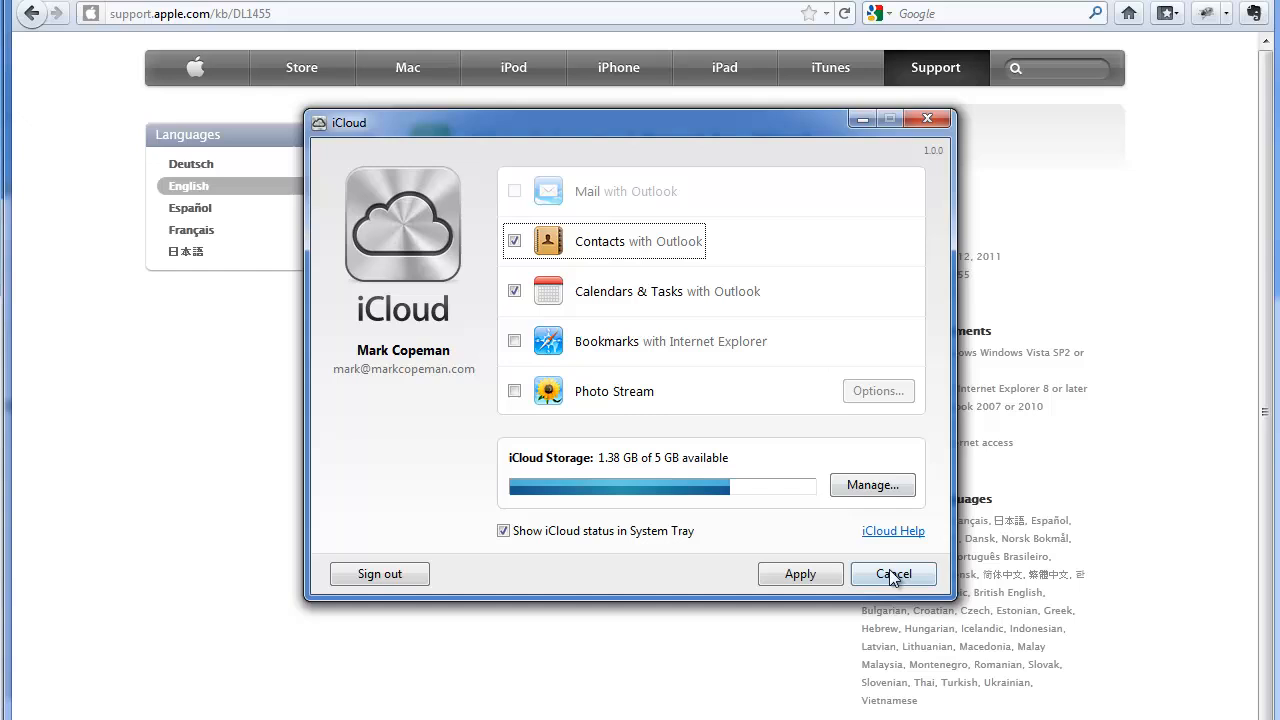
Step: Close the iCloud Control Panel window to return to Outlook's Calendar
{"action": "left_click", "coordinate": [892, 572]}
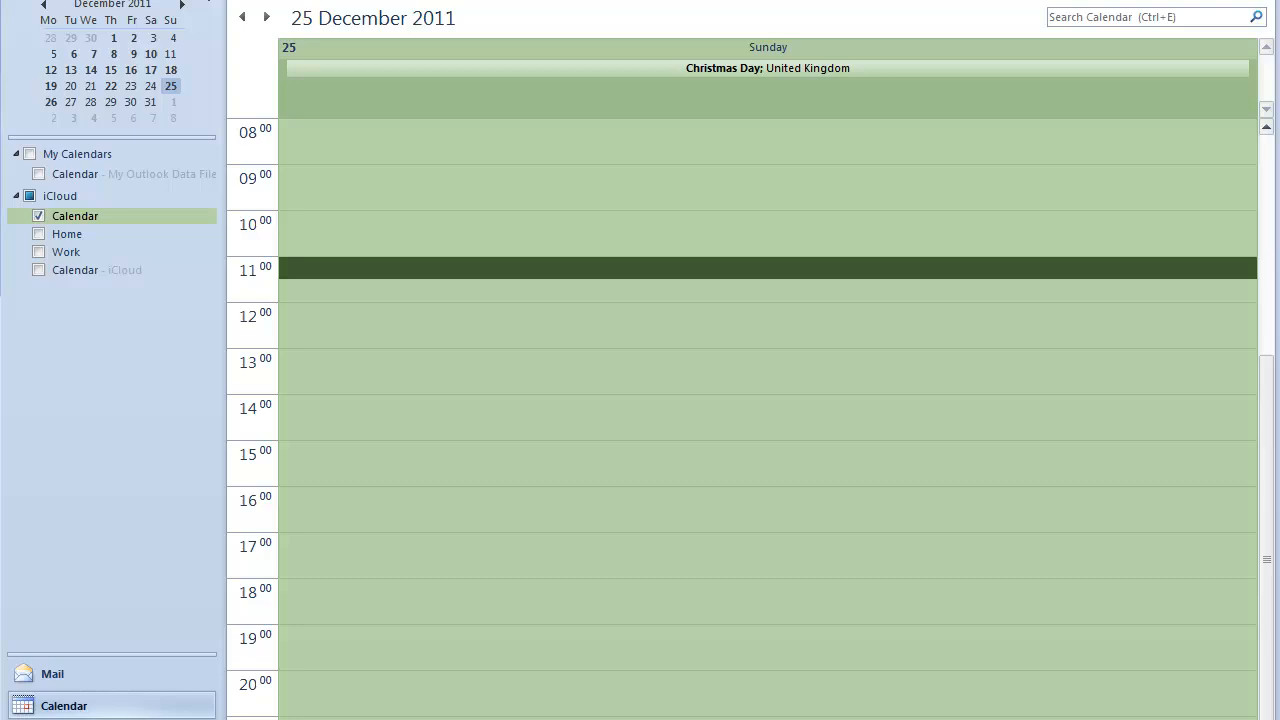
{"action": "mouse_move", "coordinate": [110, 224]}
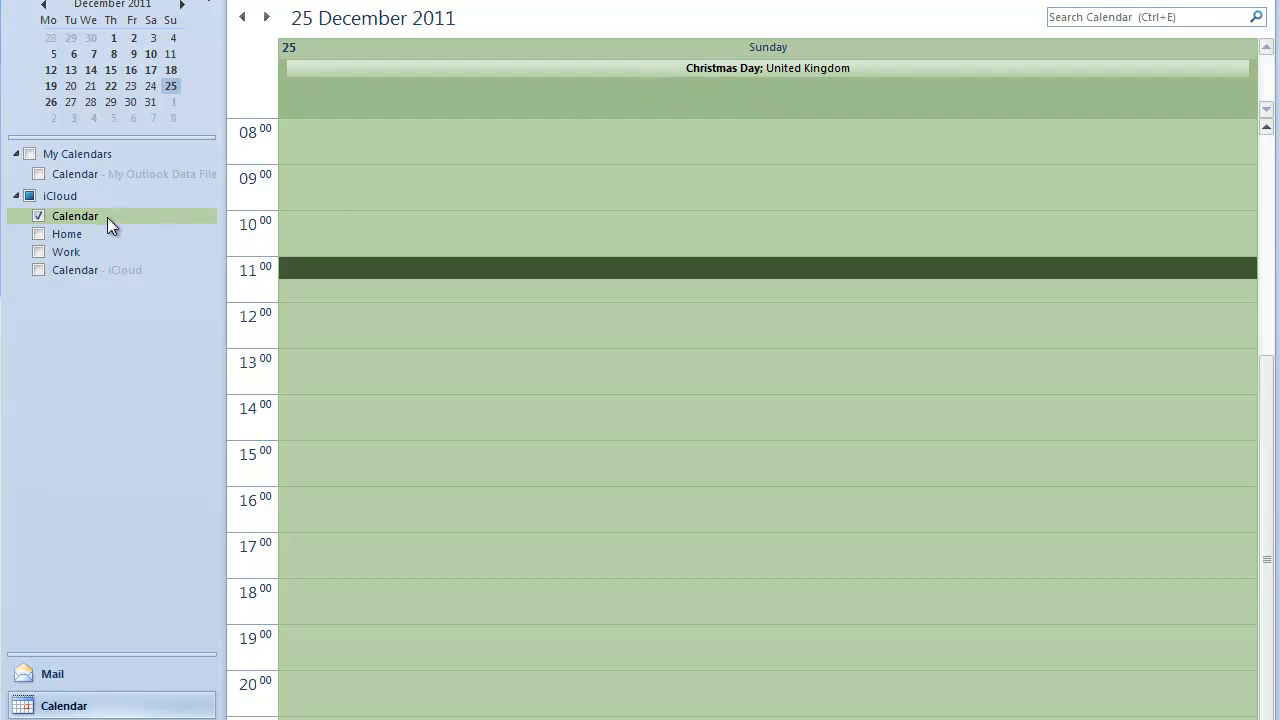
{"action": "mouse_move", "coordinate": [62, 192]}
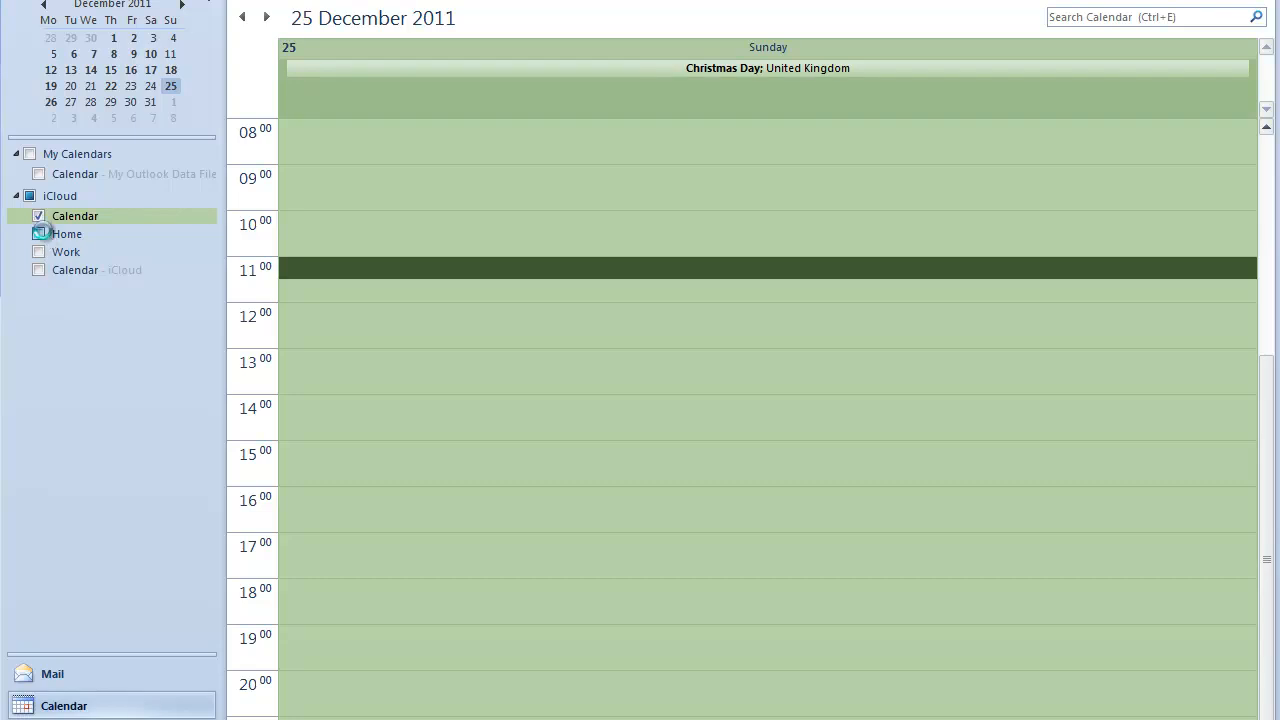
Step: Show all iCloud calendars side by side, then return to only the main iCloud Calendar
{"action": "left_click", "coordinate": [40, 270]}
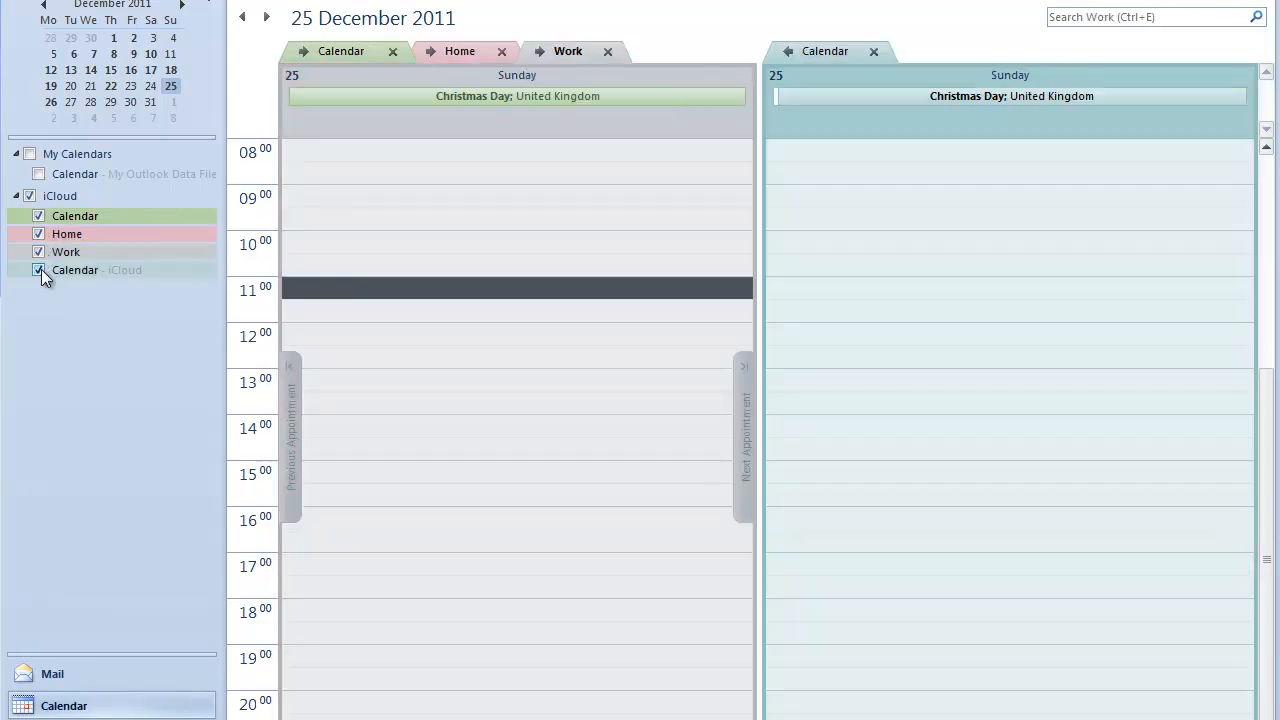
{"action": "left_click", "coordinate": [38, 252]}
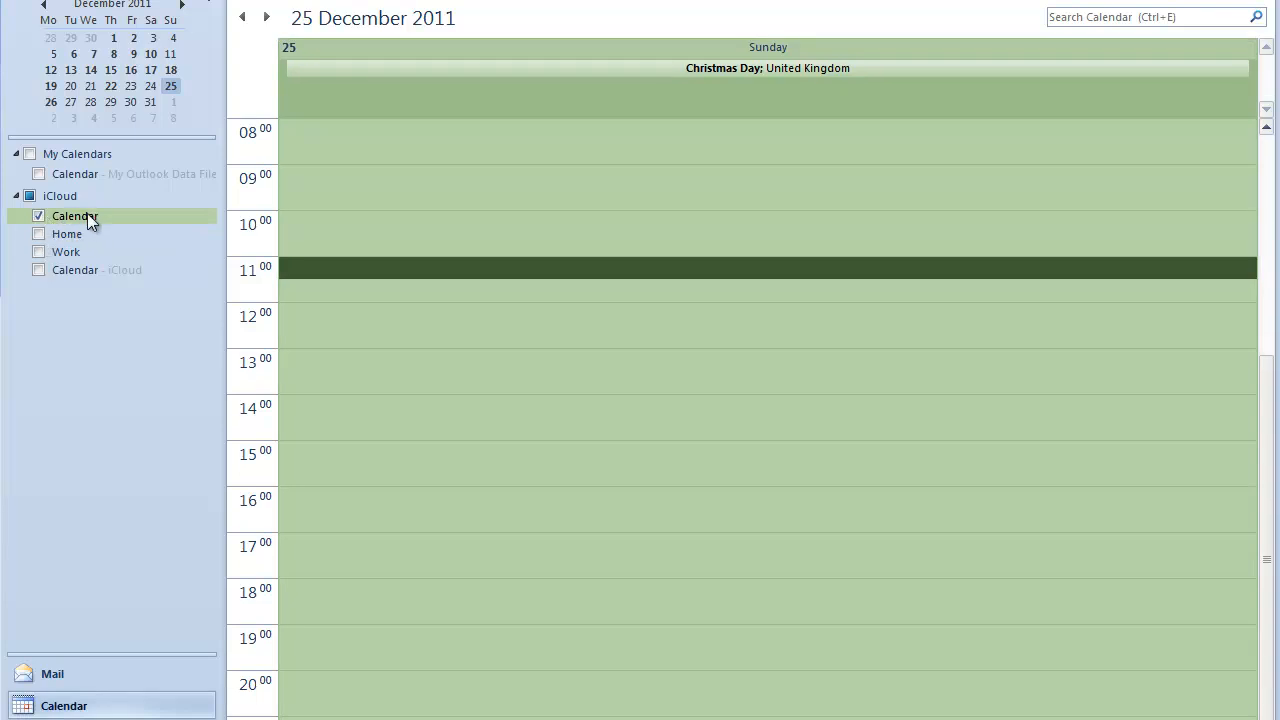
{"action": "mouse_move", "coordinate": [612, 316]}
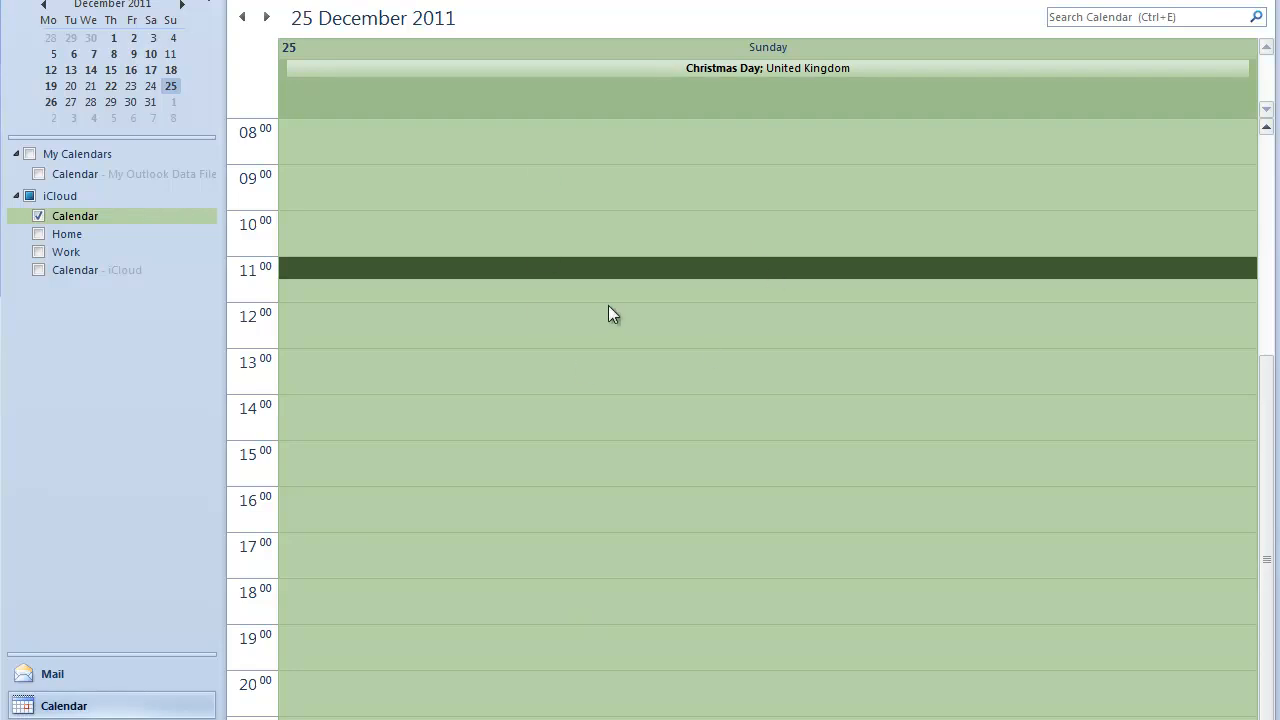
{"action": "mouse_move", "coordinate": [612, 314]}
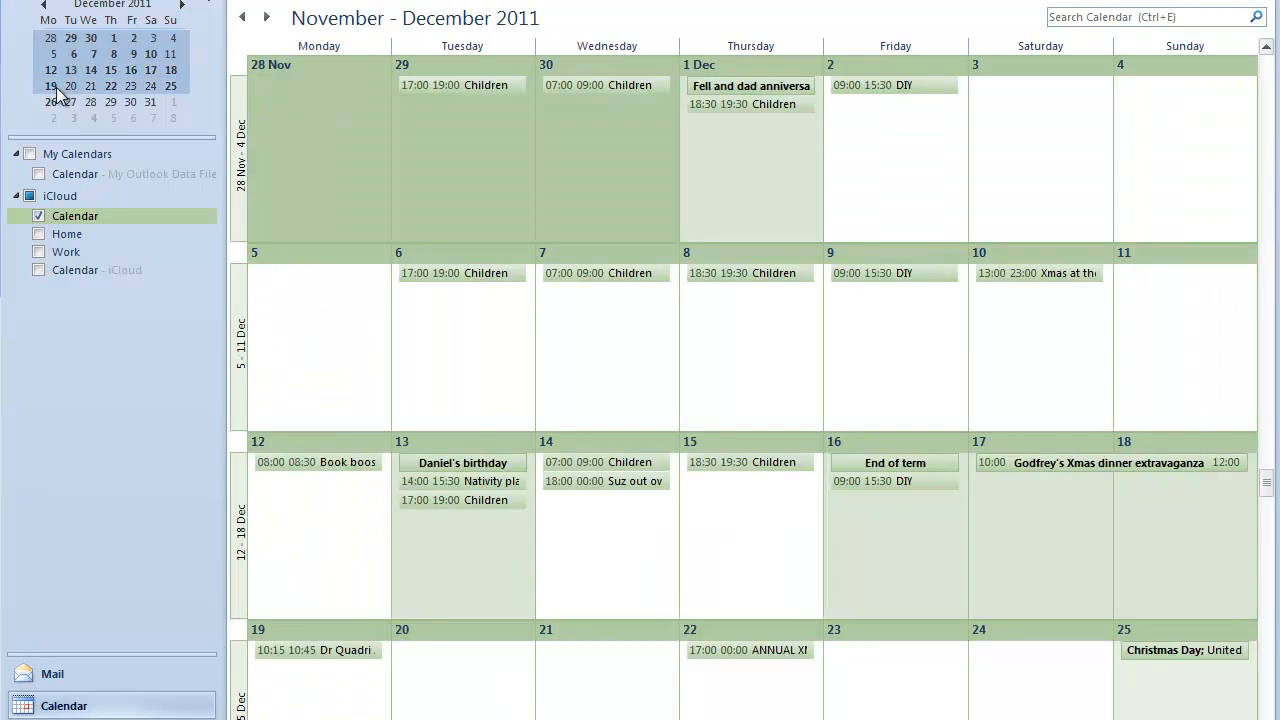
Step: Browse the 19–25 December week and Monday 19 December, then return to Sunday 25 December
{"action": "left_click", "coordinate": [52, 86]}
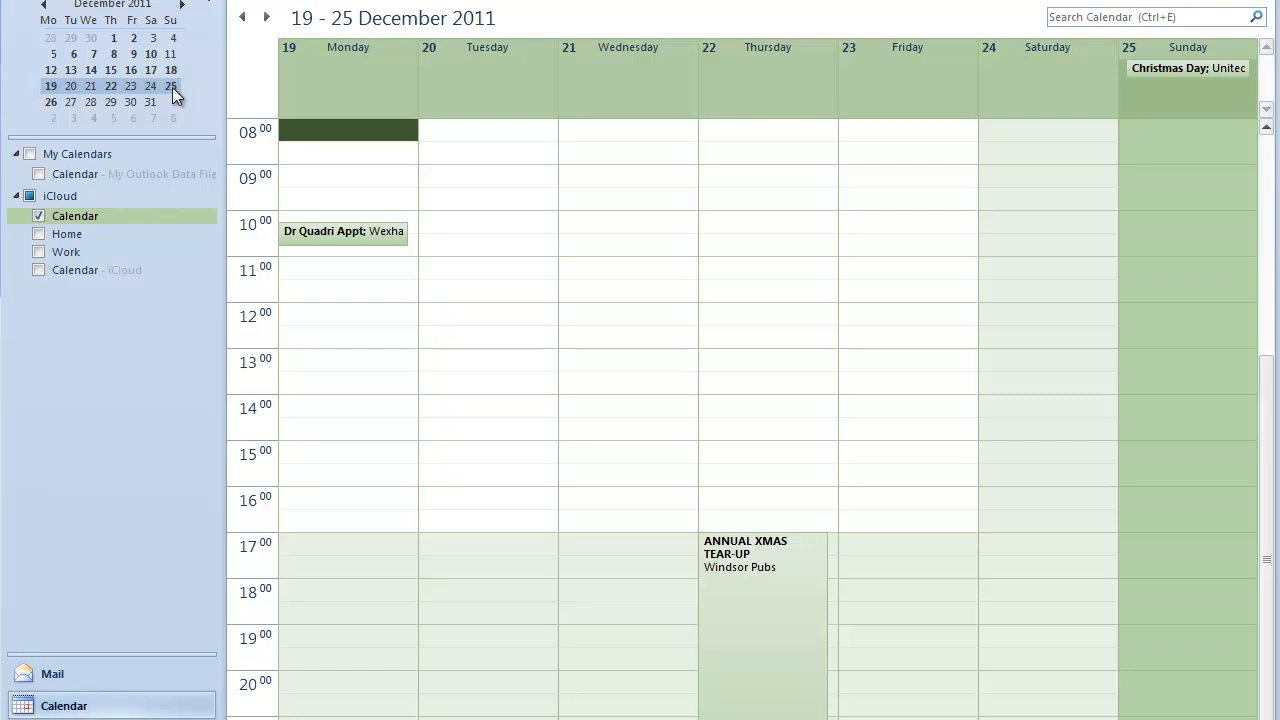
{"action": "left_click", "coordinate": [52, 86]}
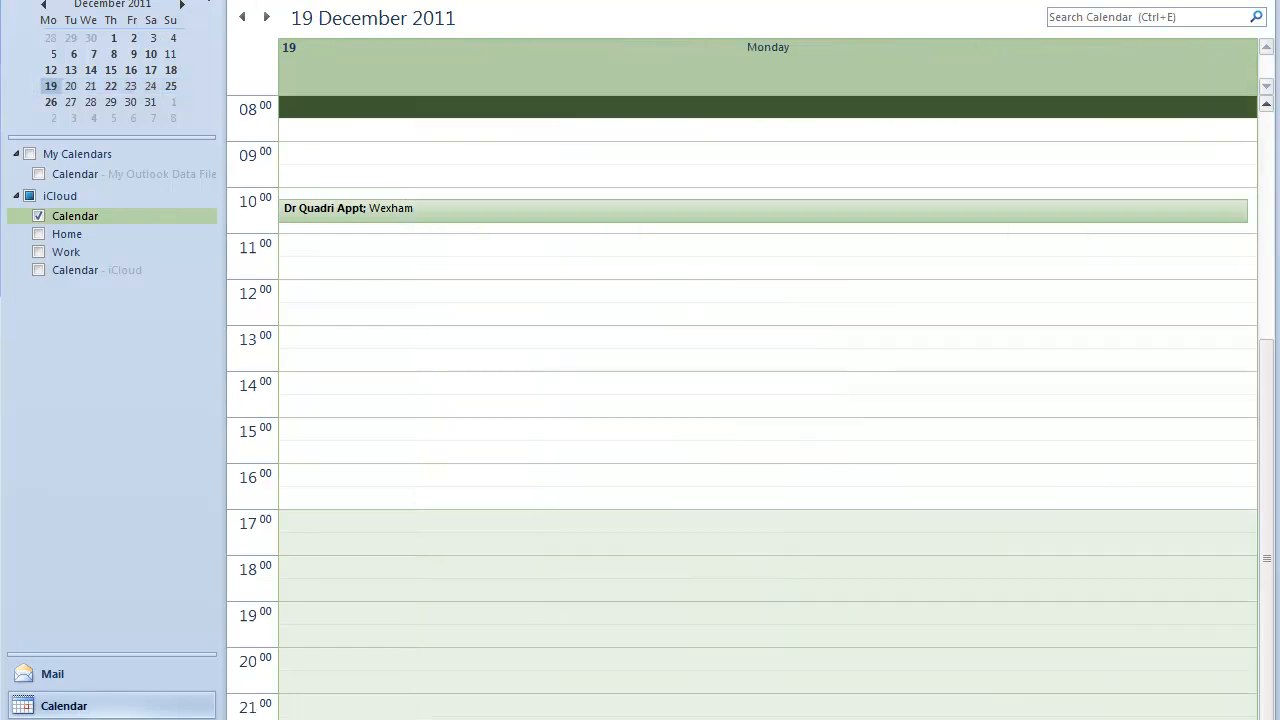
{"action": "mouse_move", "coordinate": [176, 90]}
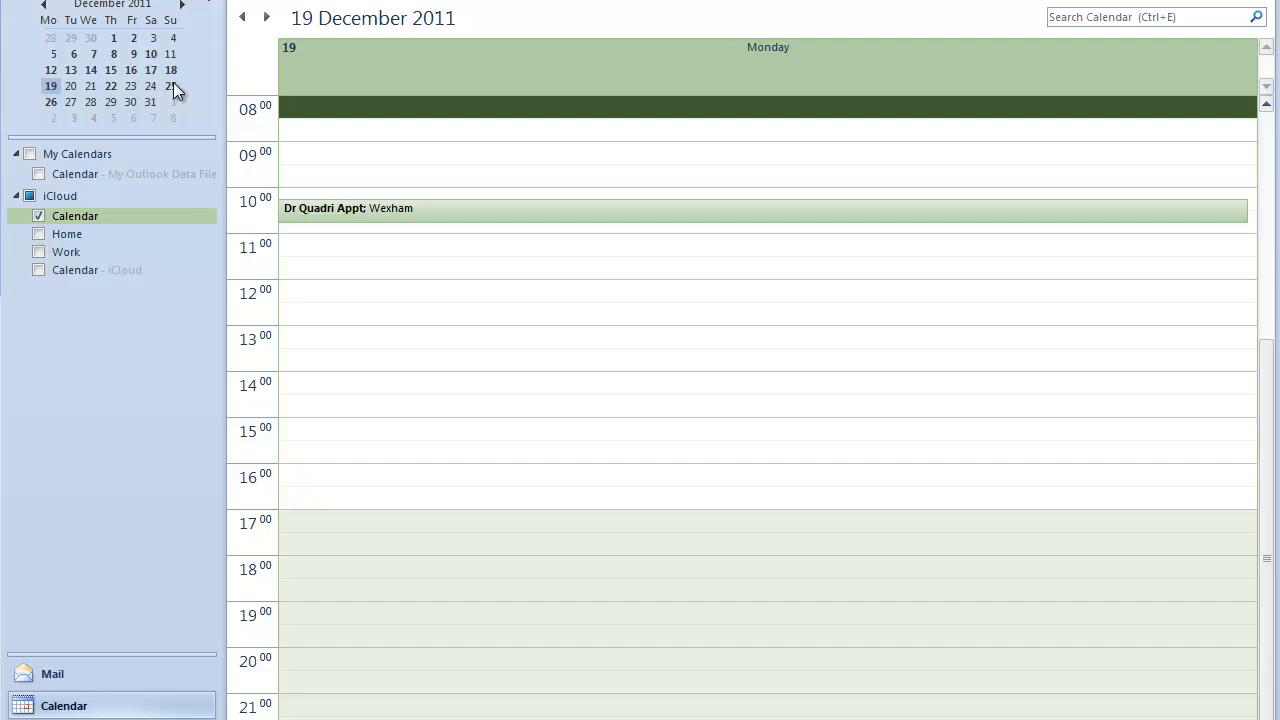
{"action": "left_click", "coordinate": [170, 86]}
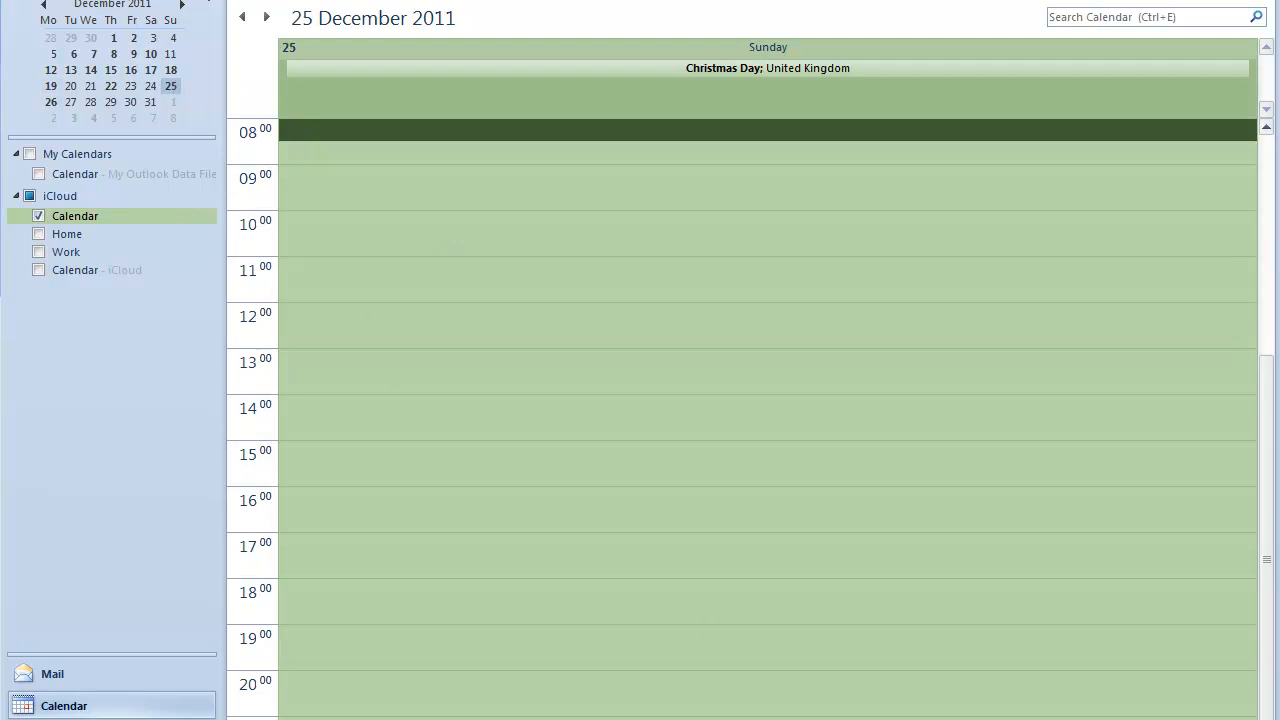
{"action": "mouse_move", "coordinate": [240, 704]}
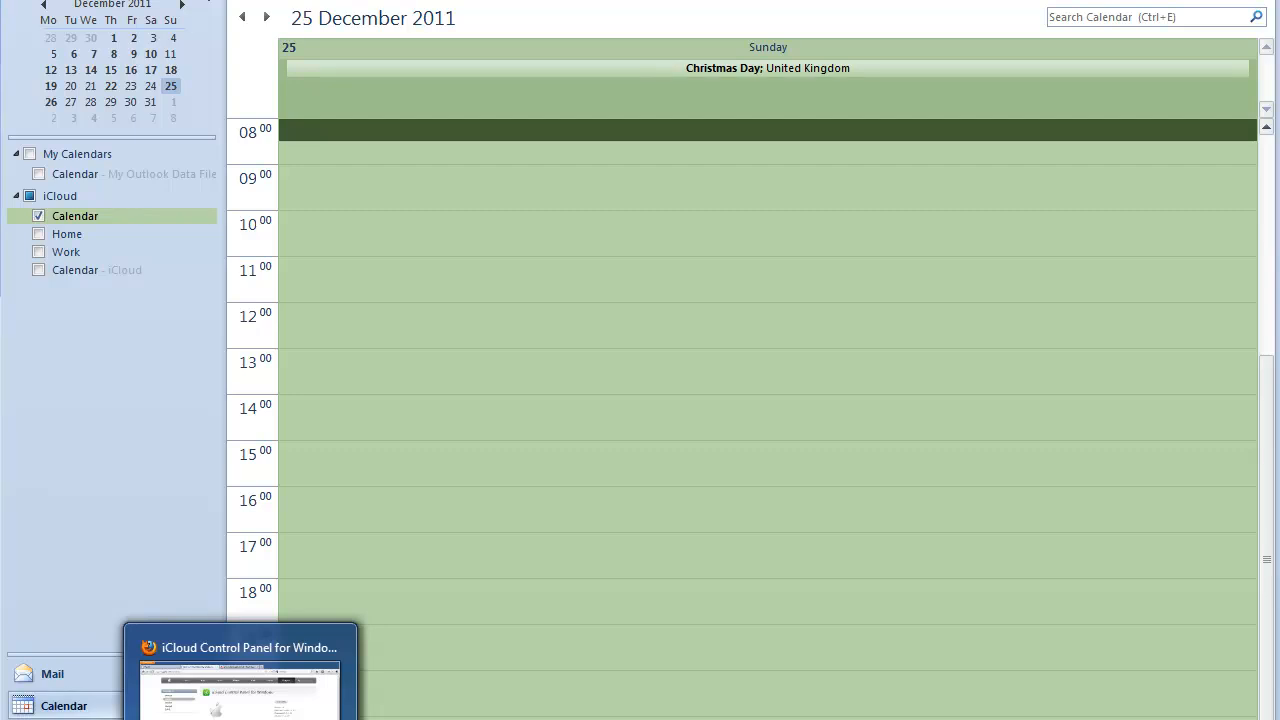
Step: Switch to the browser and sign in to icloud.com to reach the app launcher
{"action": "left_click", "coordinate": [238, 670]}
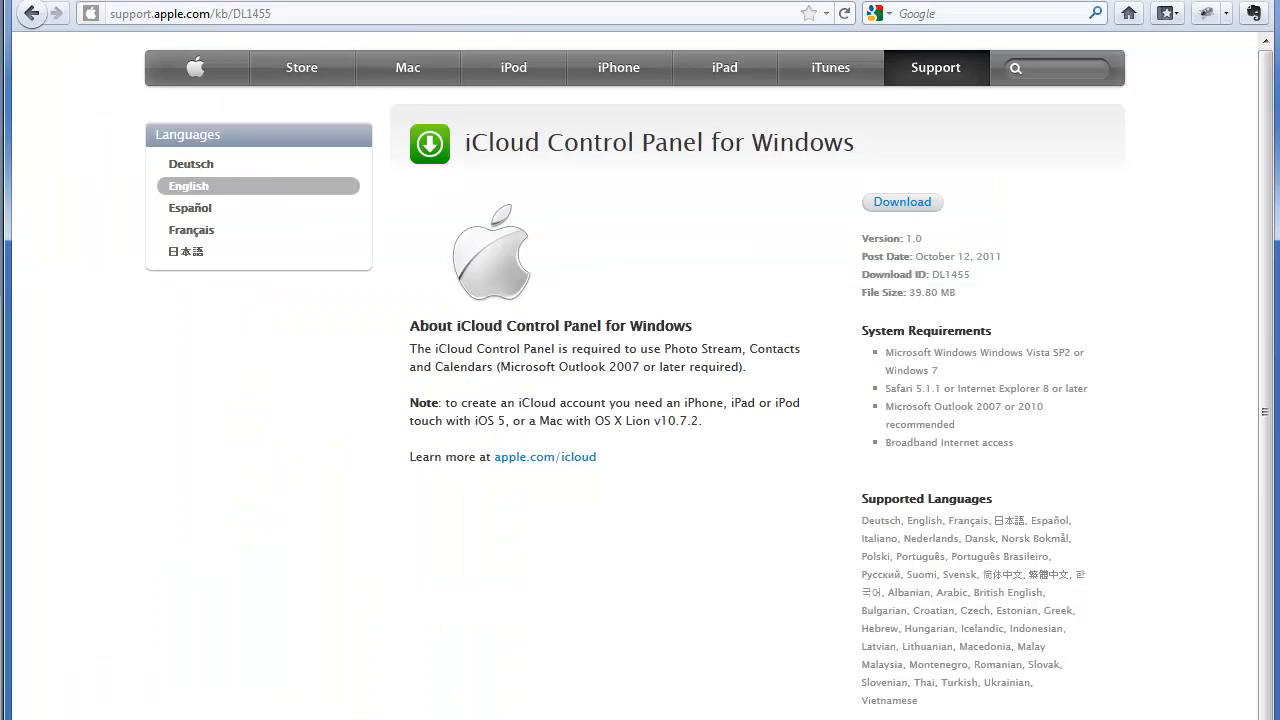
{"action": "left_click", "coordinate": [544, 456]}
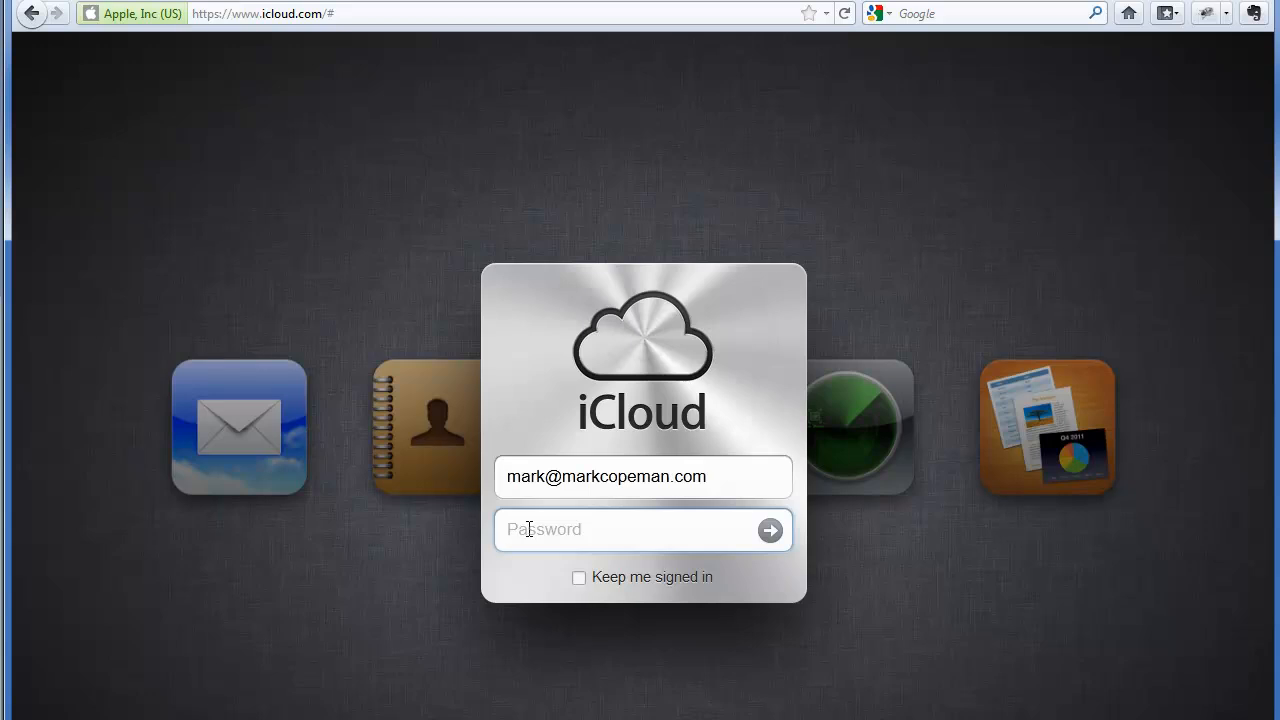
{"action": "left_click", "coordinate": [768, 528]}
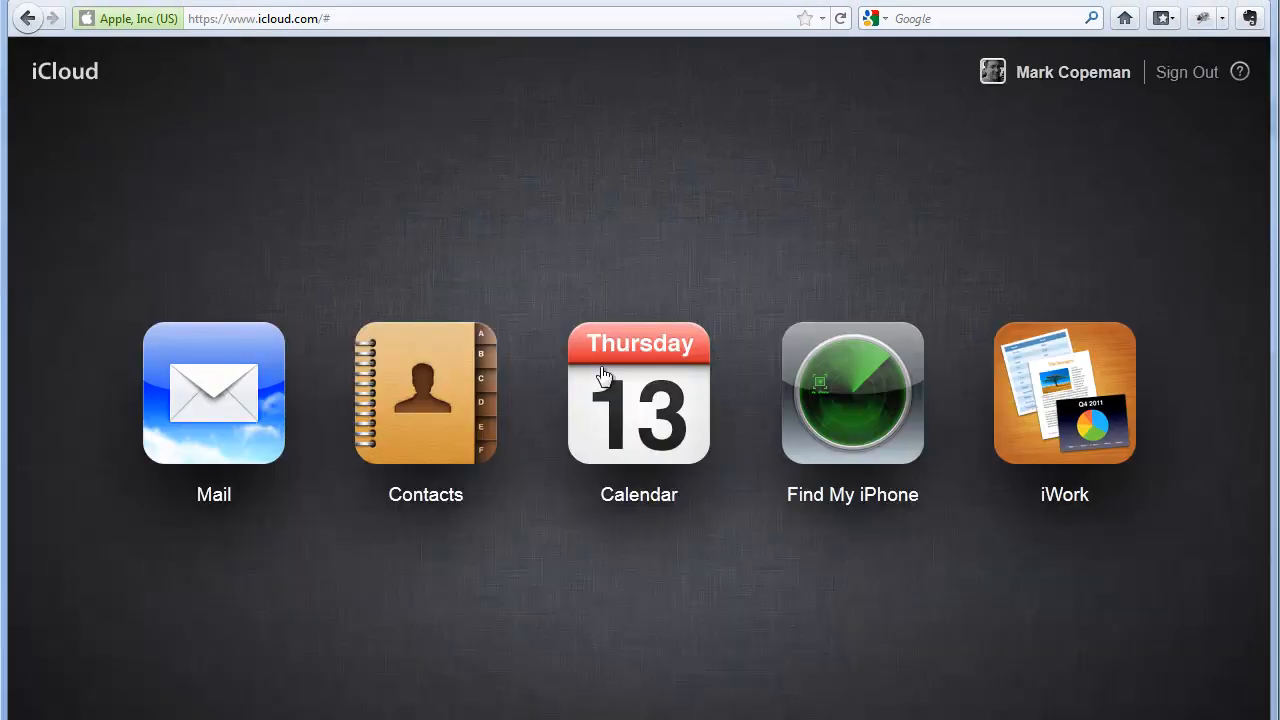
{"action": "mouse_move", "coordinate": [1092, 432]}
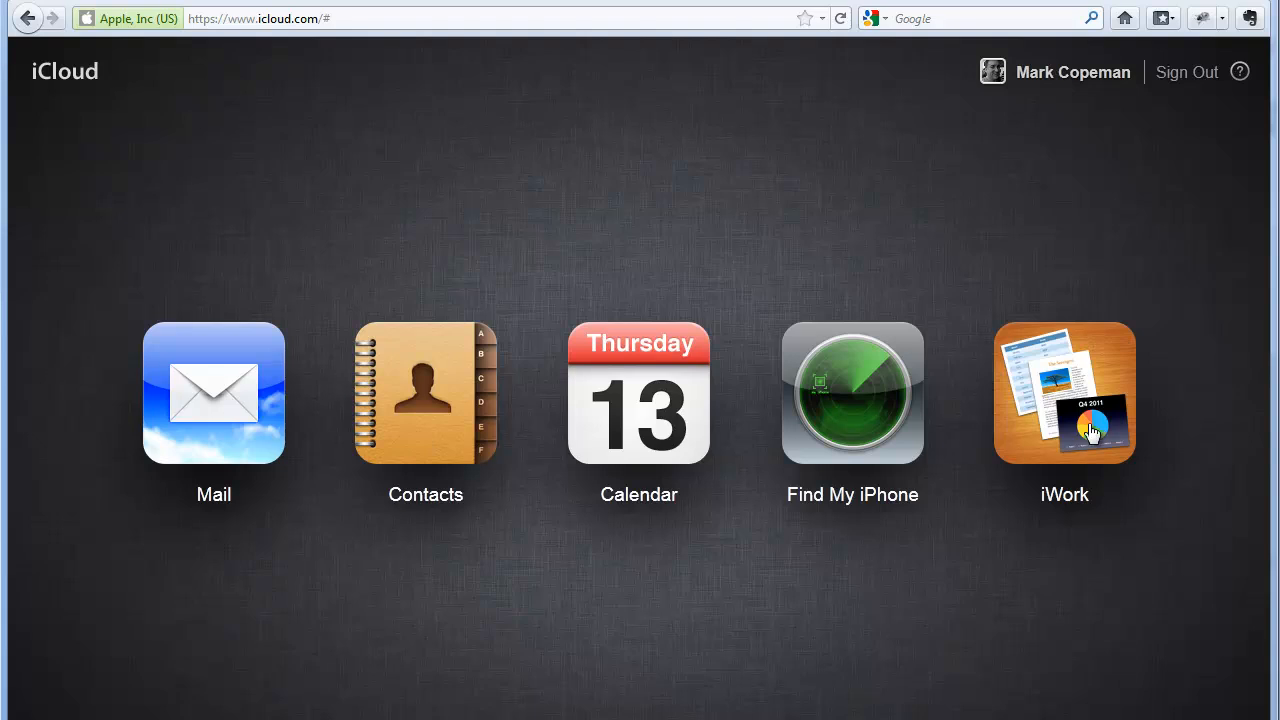
{"action": "mouse_move", "coordinate": [996, 440]}
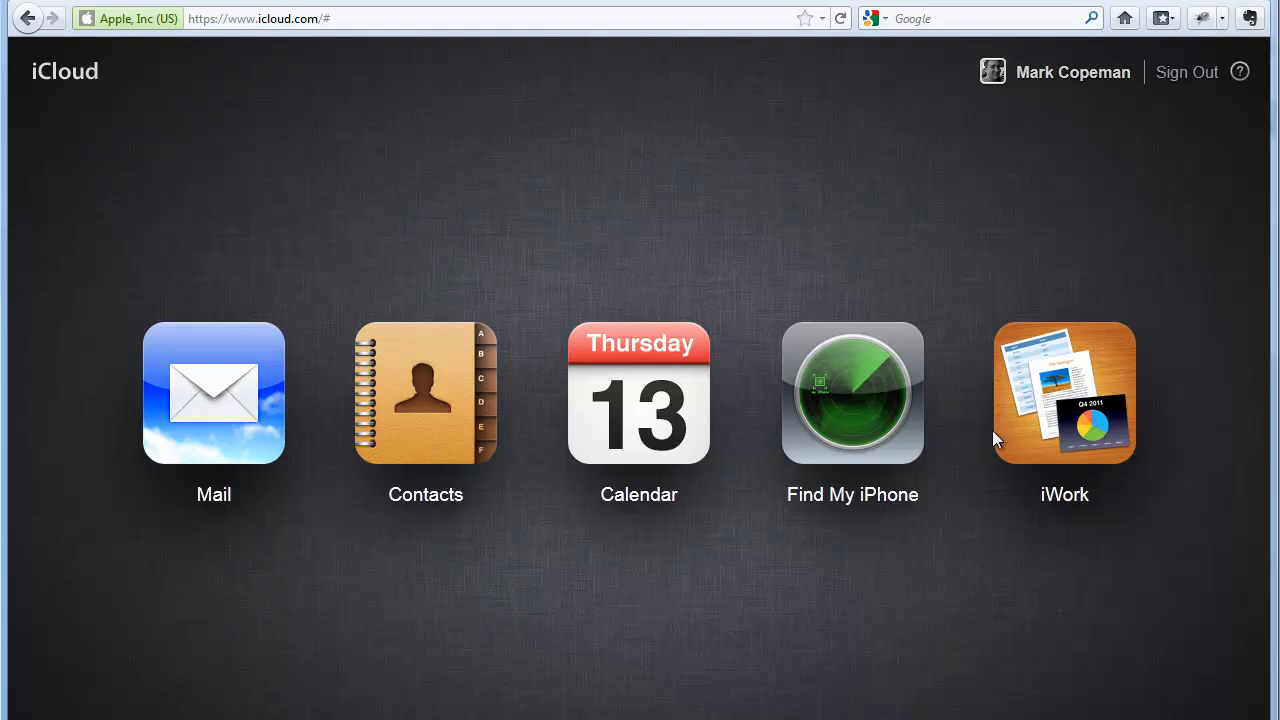
{"action": "mouse_move", "coordinate": [368, 456]}
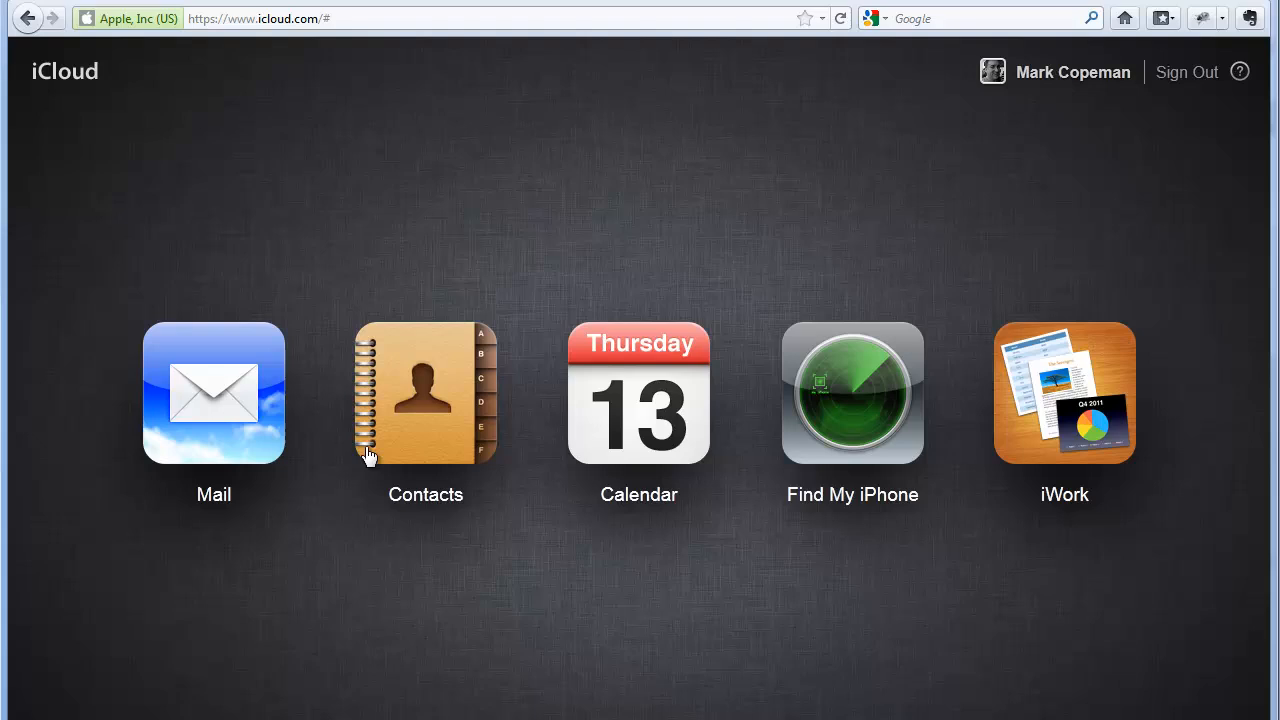
{"action": "mouse_move", "coordinate": [676, 476]}
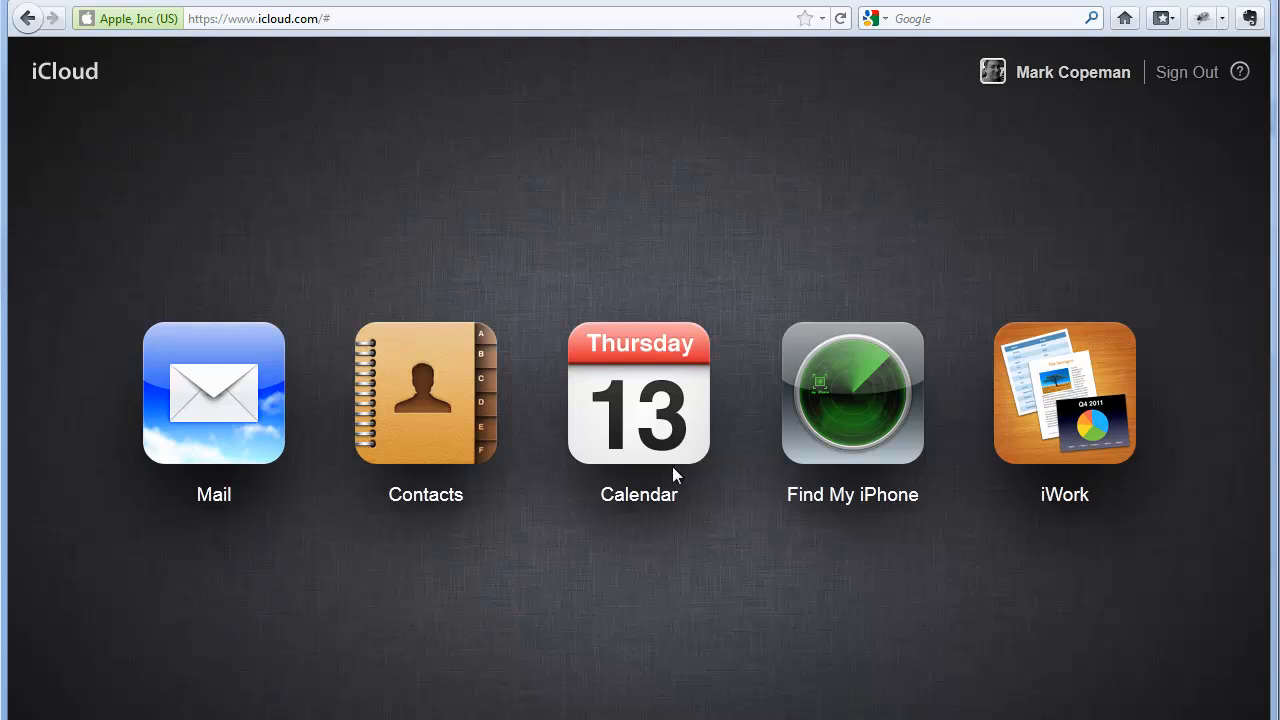
{"action": "mouse_move", "coordinate": [500, 454]}
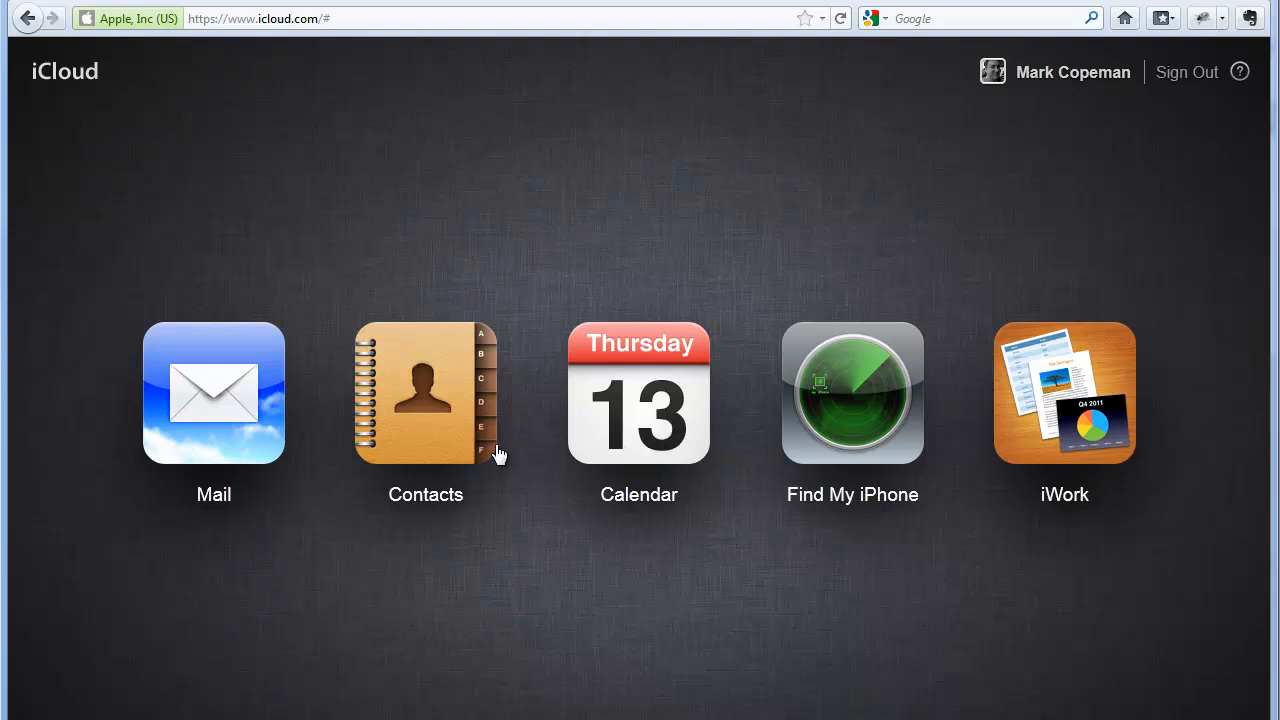
{"action": "mouse_move", "coordinate": [558, 472]}
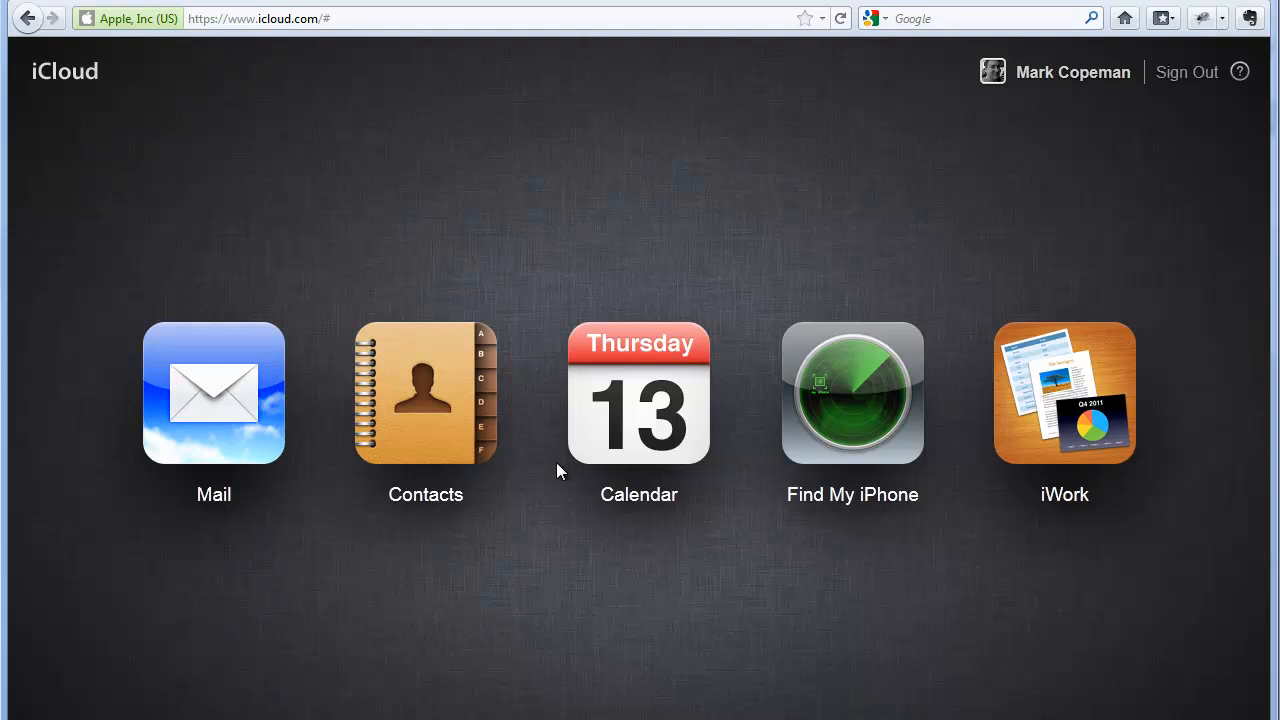
{"action": "mouse_move", "coordinate": [408, 470]}
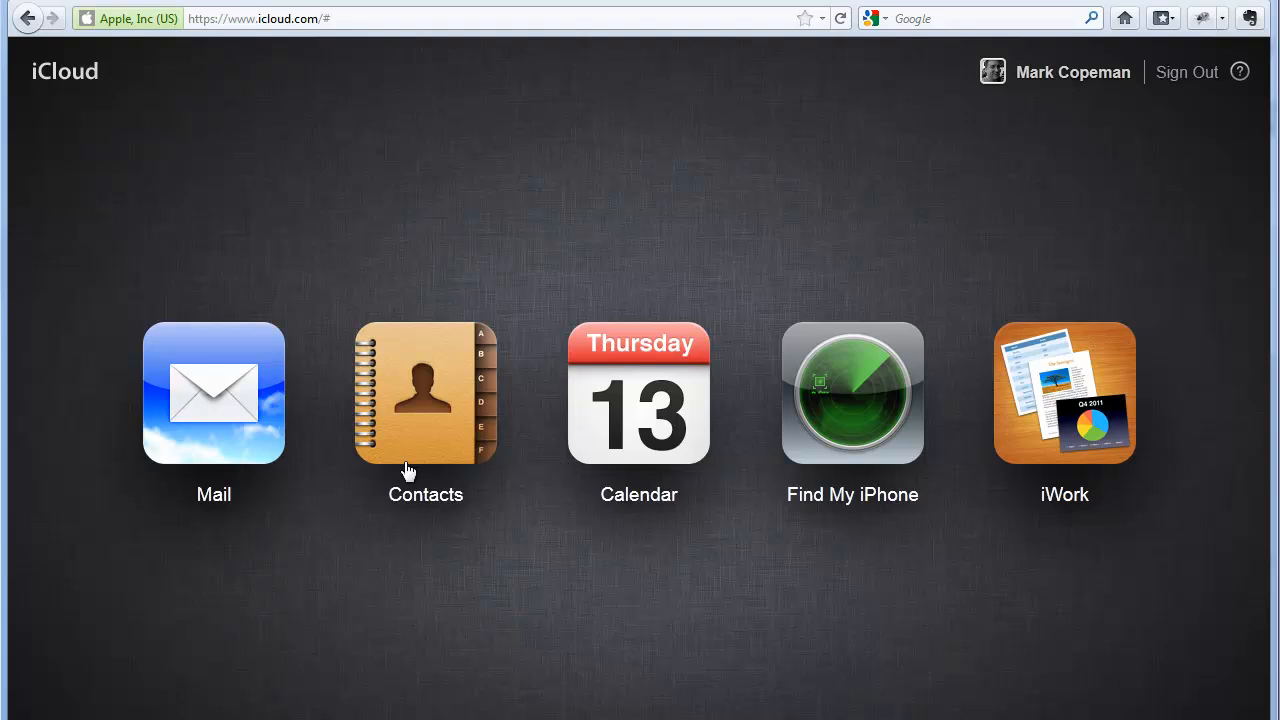
{"action": "mouse_move", "coordinate": [640, 404]}
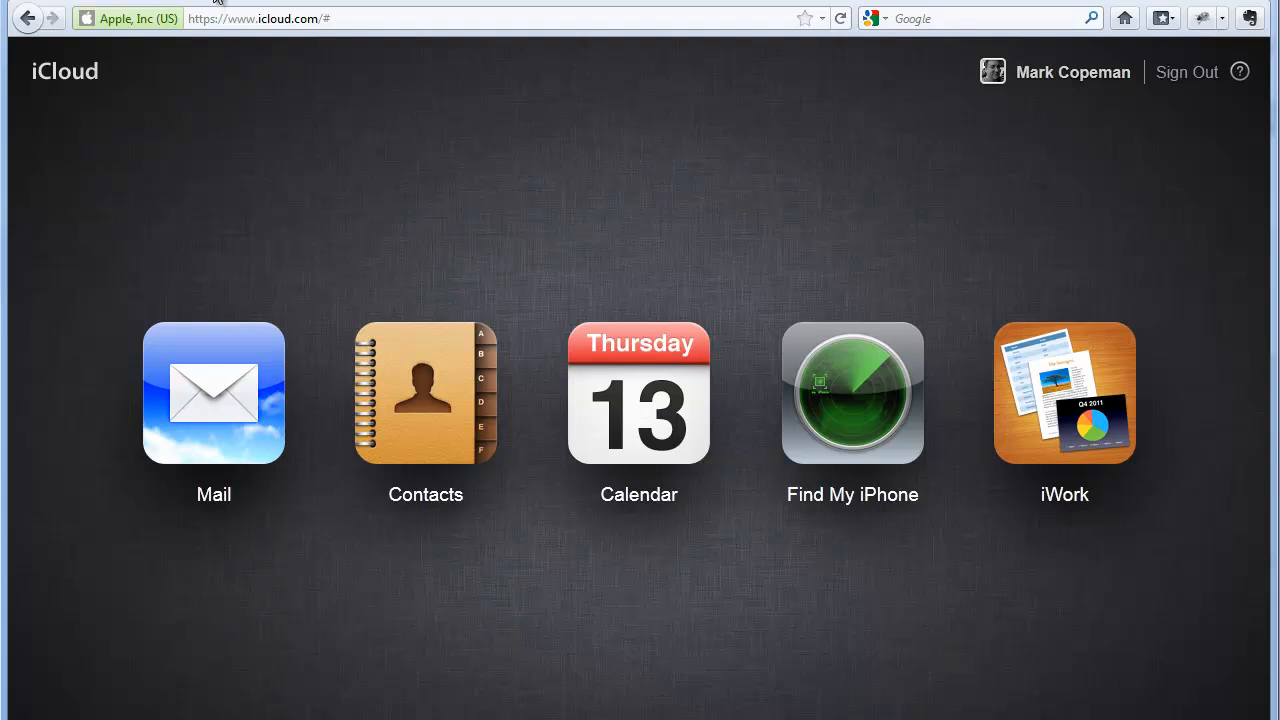
Step: Start a new event at 9 AM on the 25 December day timeline
{"action": "left_click", "coordinate": [638, 392]}
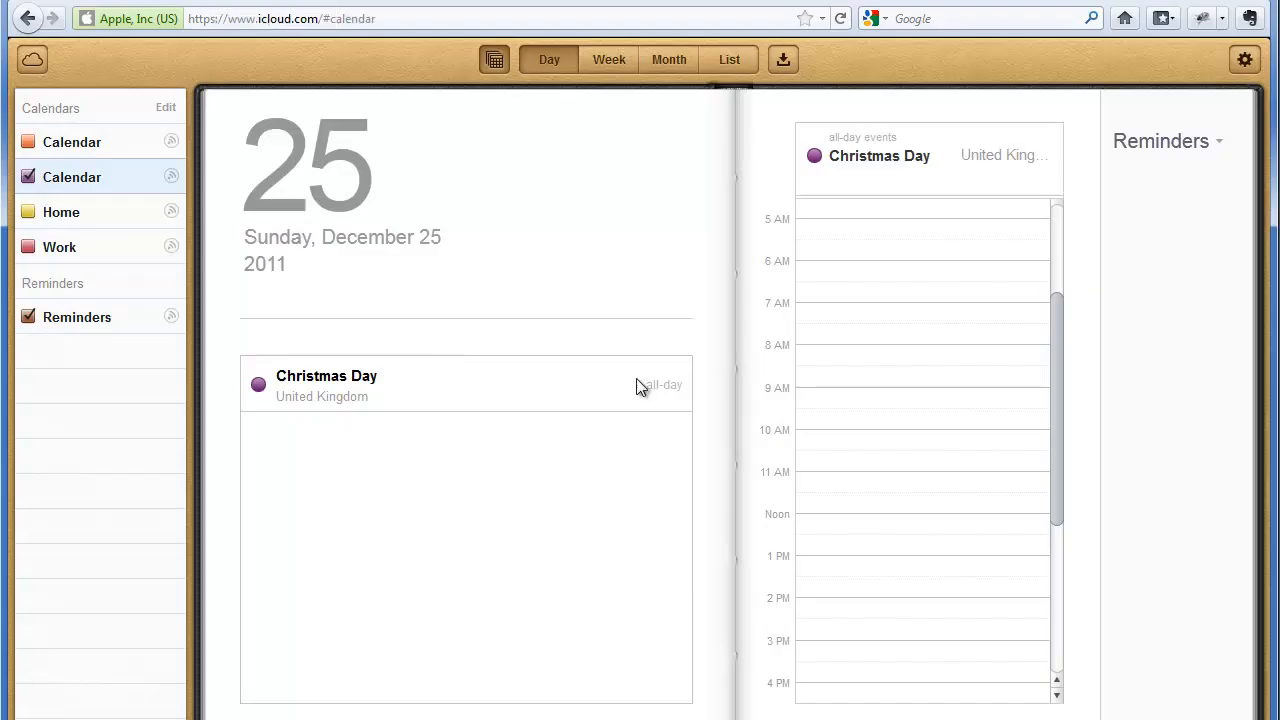
{"action": "mouse_move", "coordinate": [560, 252]}
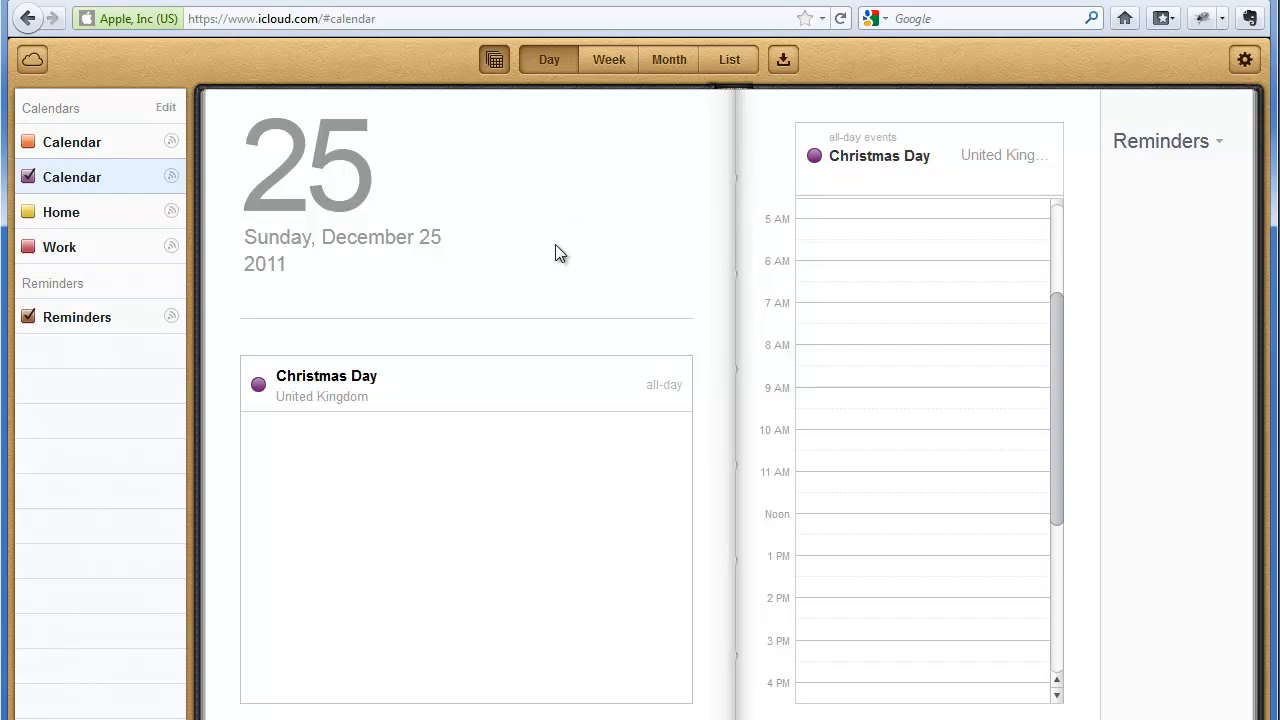
{"action": "mouse_move", "coordinate": [564, 300]}
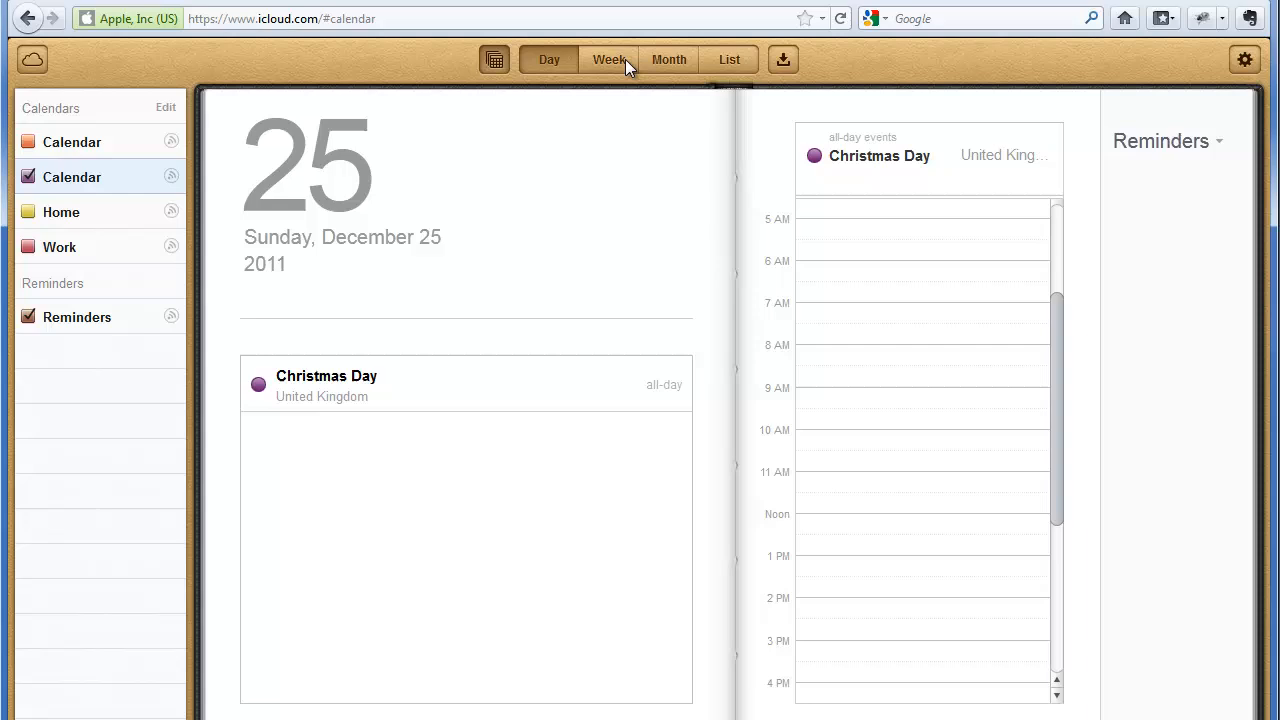
{"action": "mouse_move", "coordinate": [712, 78]}
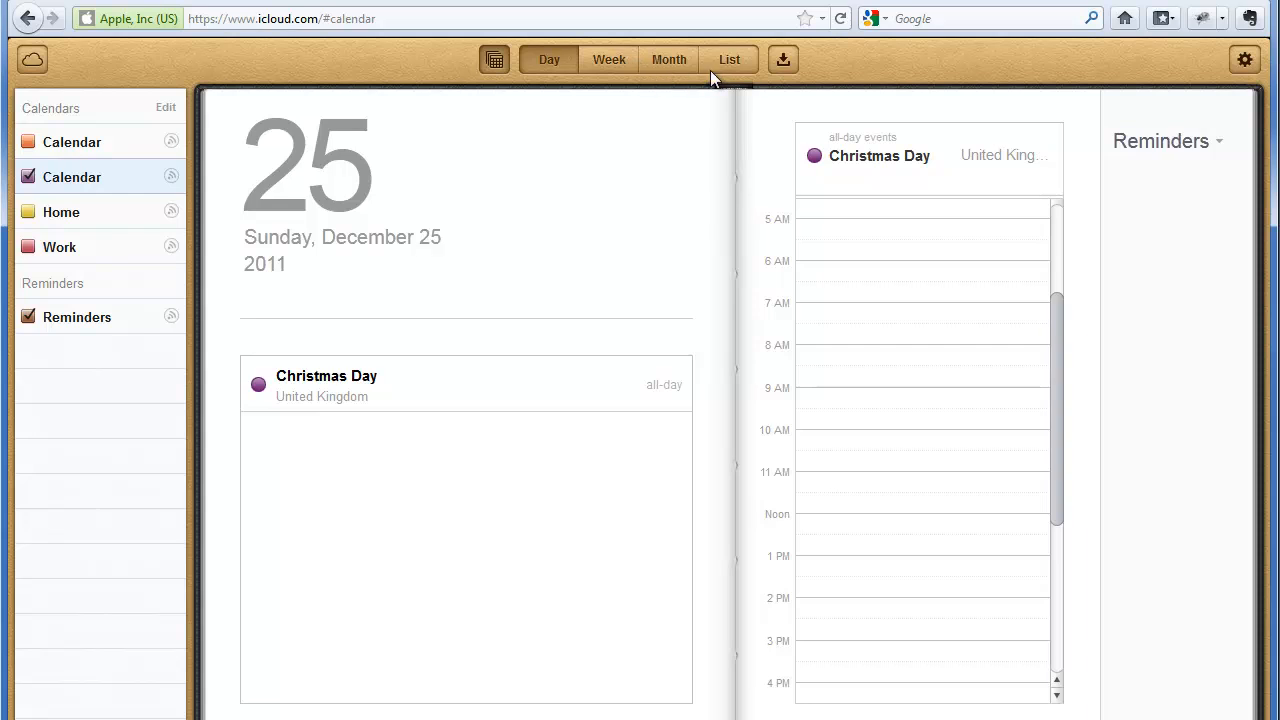
{"action": "mouse_move", "coordinate": [374, 354]}
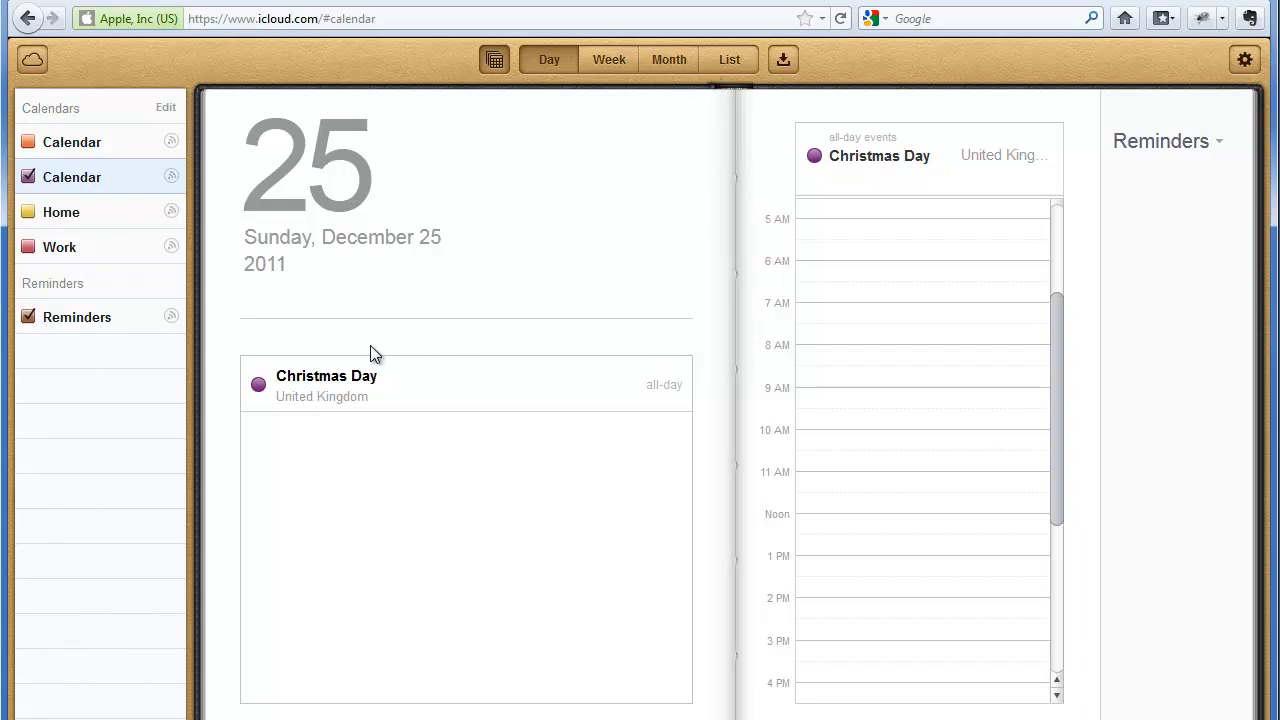
{"action": "mouse_move", "coordinate": [820, 400]}
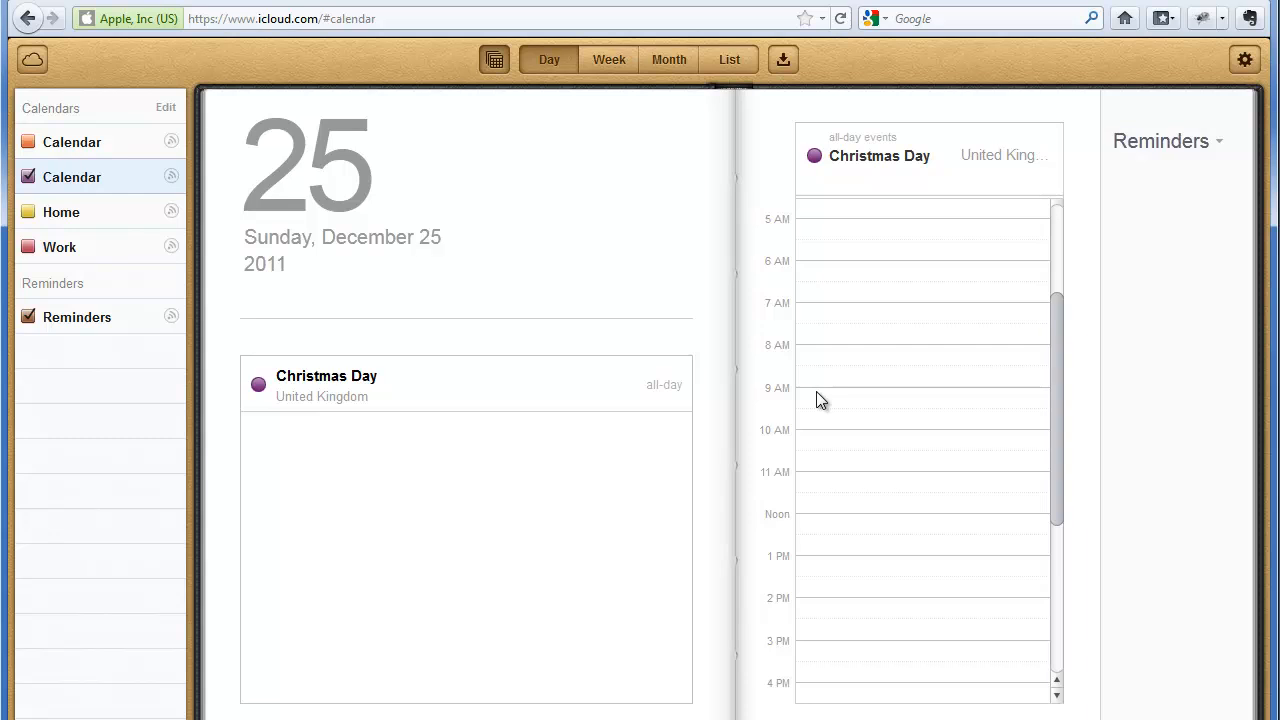
{"action": "mouse_move", "coordinate": [816, 400]}
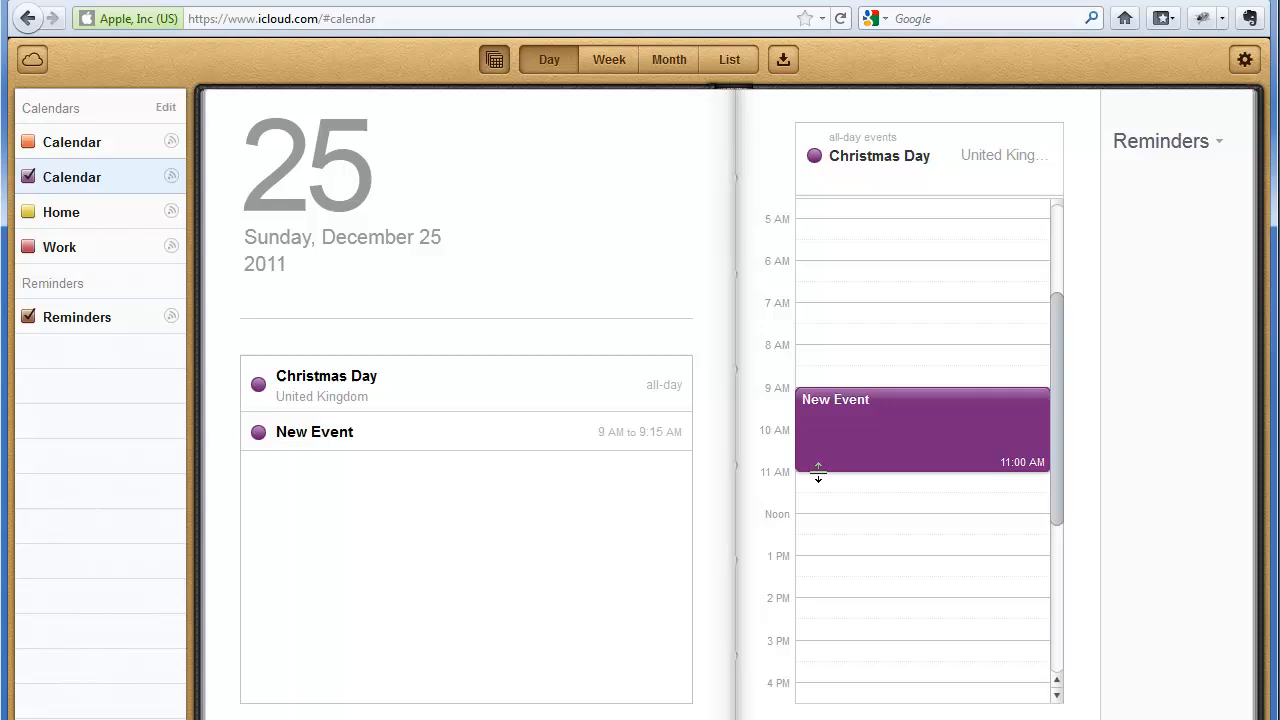
Step: Stretch the new event to end at 12 PM and name it 'Xmas dinner'
{"action": "left_click_drag", "start_coordinate": [818, 476], "coordinate": [820, 516]}
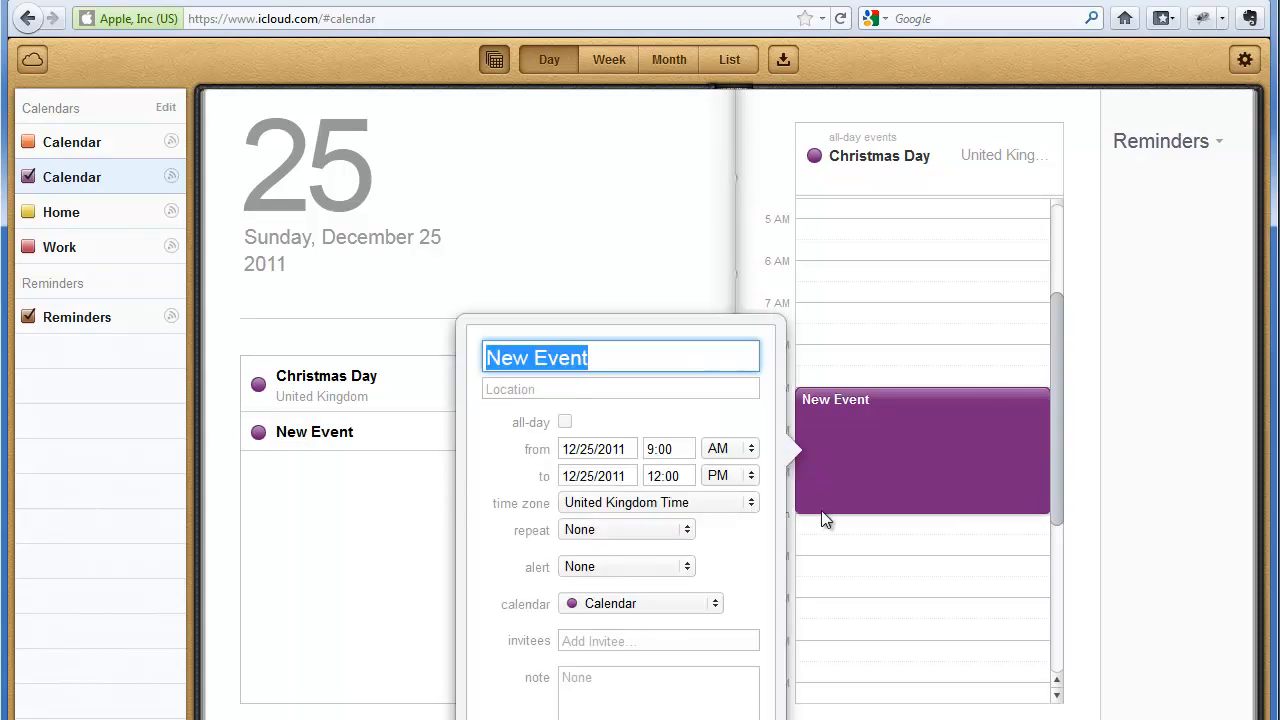
{"action": "type", "text": "Xmas dinner"}
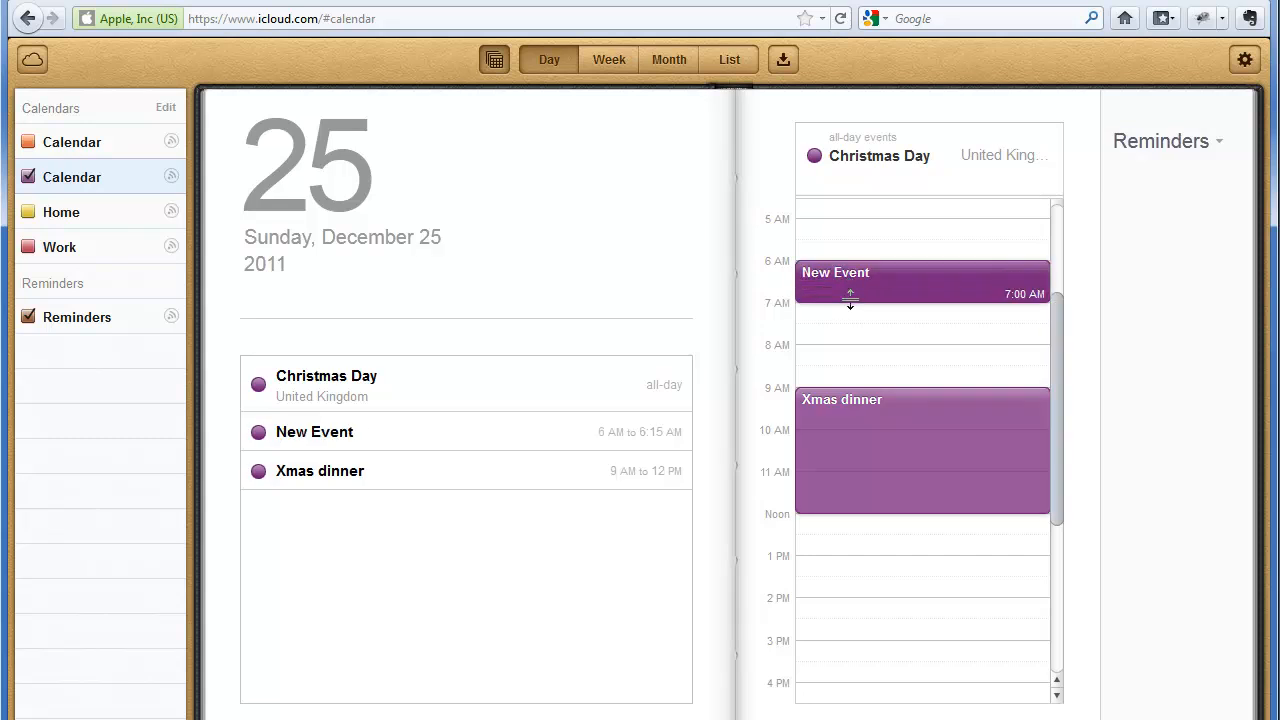
Step: Add a 6–8 AM event named 'Wake up' and confirm it
{"action": "left_click_drag", "start_coordinate": [850, 304], "coordinate": [844, 344]}
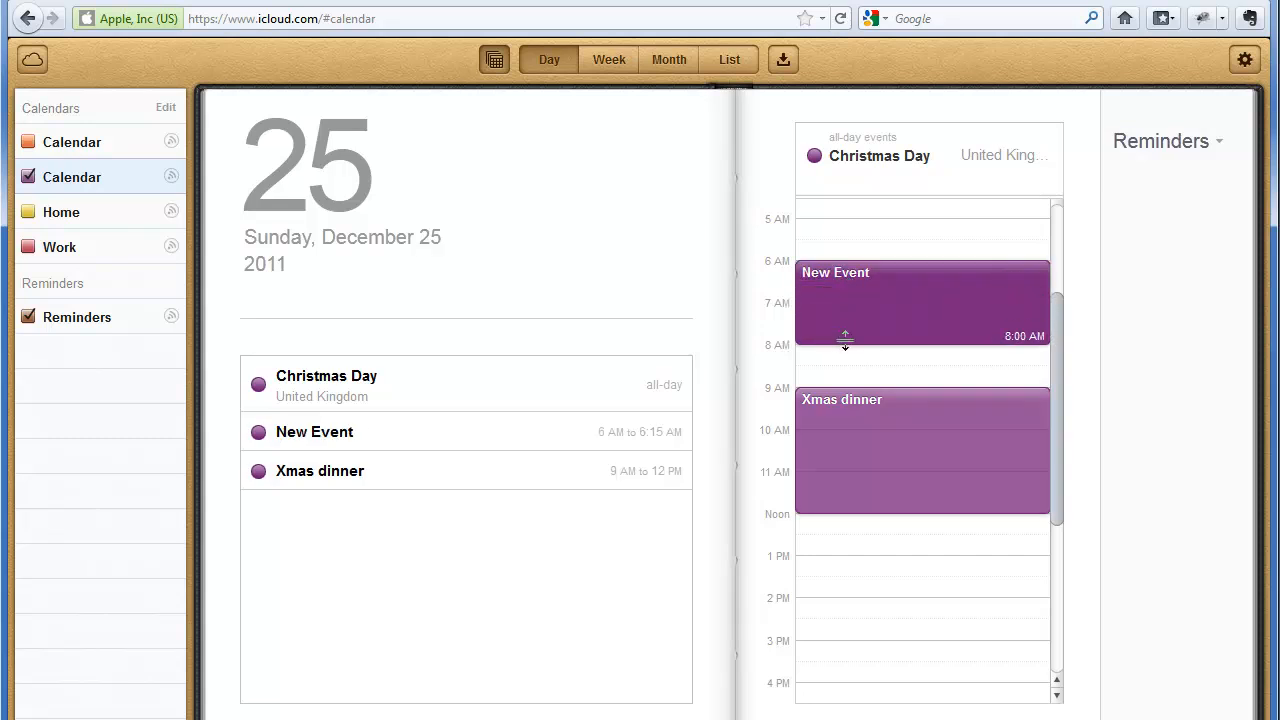
{"action": "double_click", "coordinate": [922, 300]}
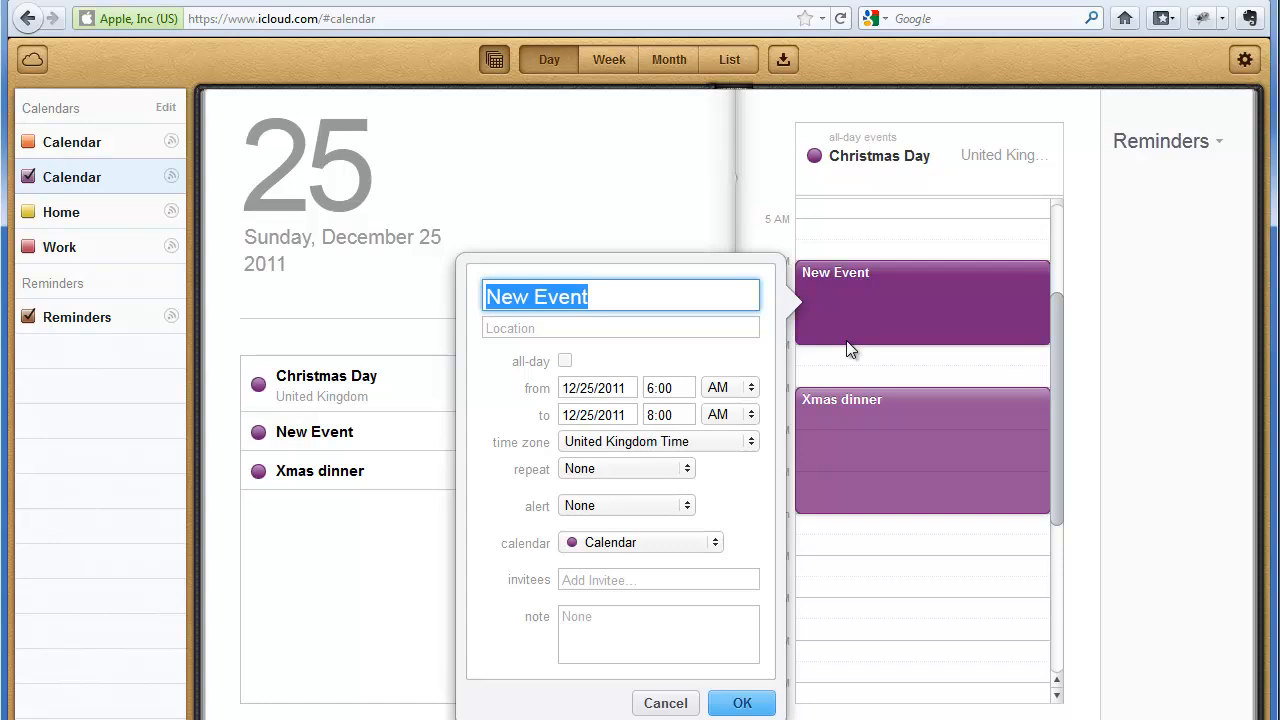
{"action": "type", "text": "W"}
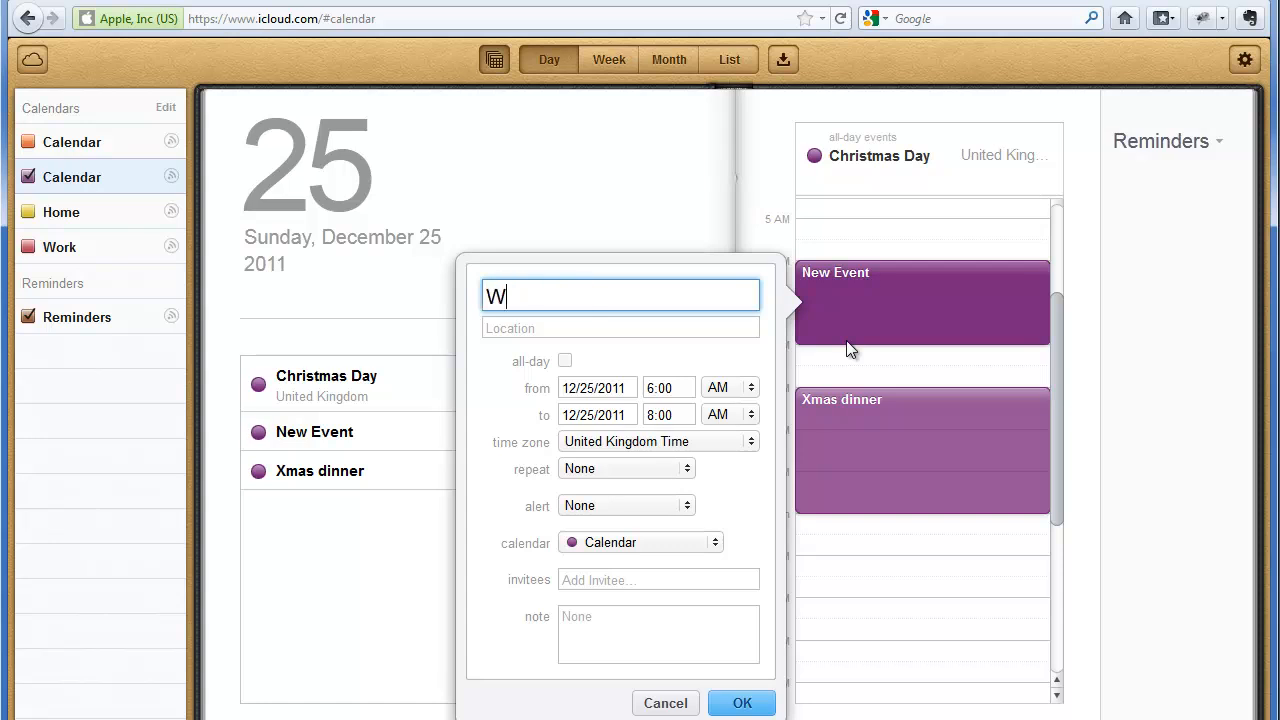
{"action": "type", "text": "ake up"}
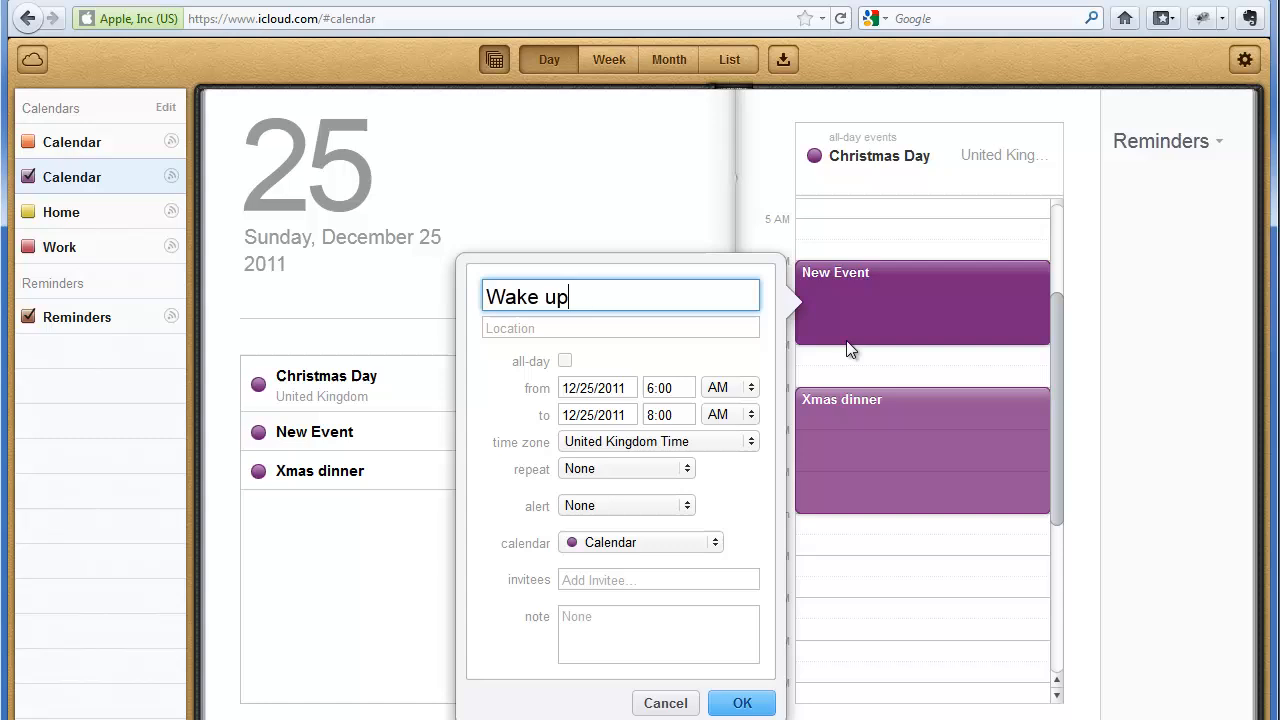
{"action": "left_click", "coordinate": [740, 704]}
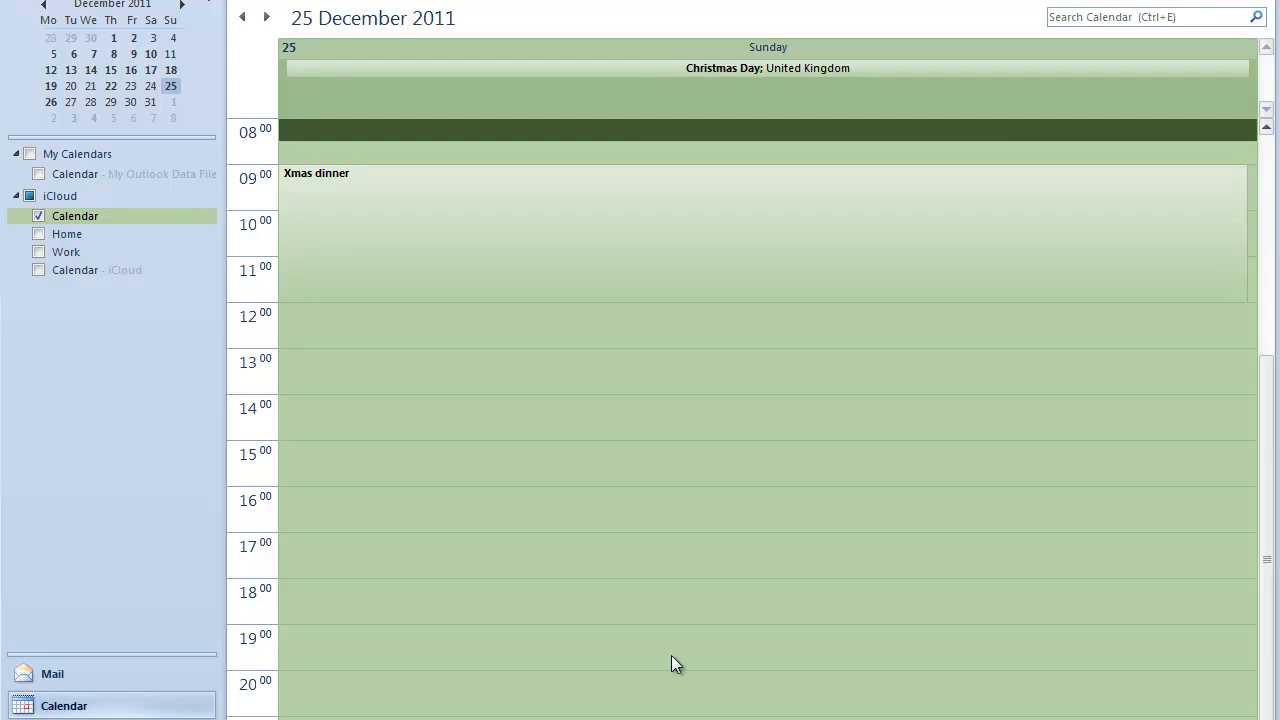
Step: Scroll Outlook's 25 December day view up to see Wake up and Xmas dinner
{"action": "scroll", "scroll_direction": "up", "scroll_amount": 3}
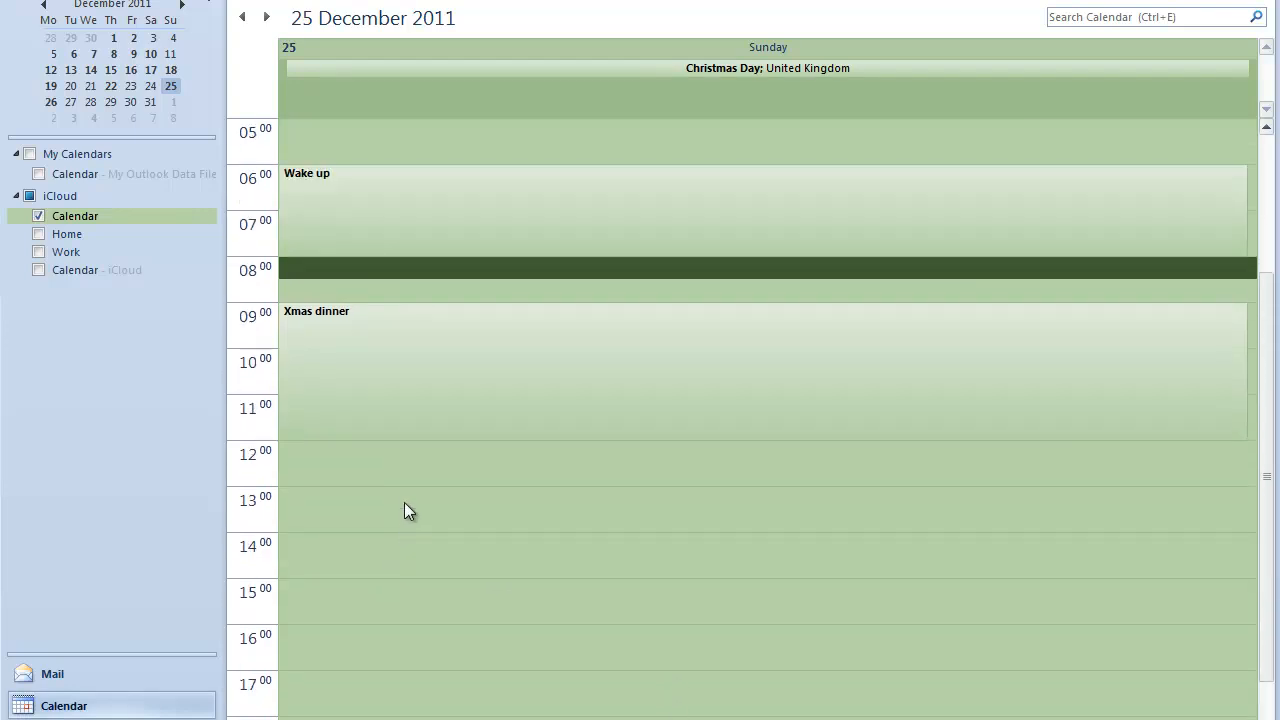
{"action": "left_click", "coordinate": [408, 504]}
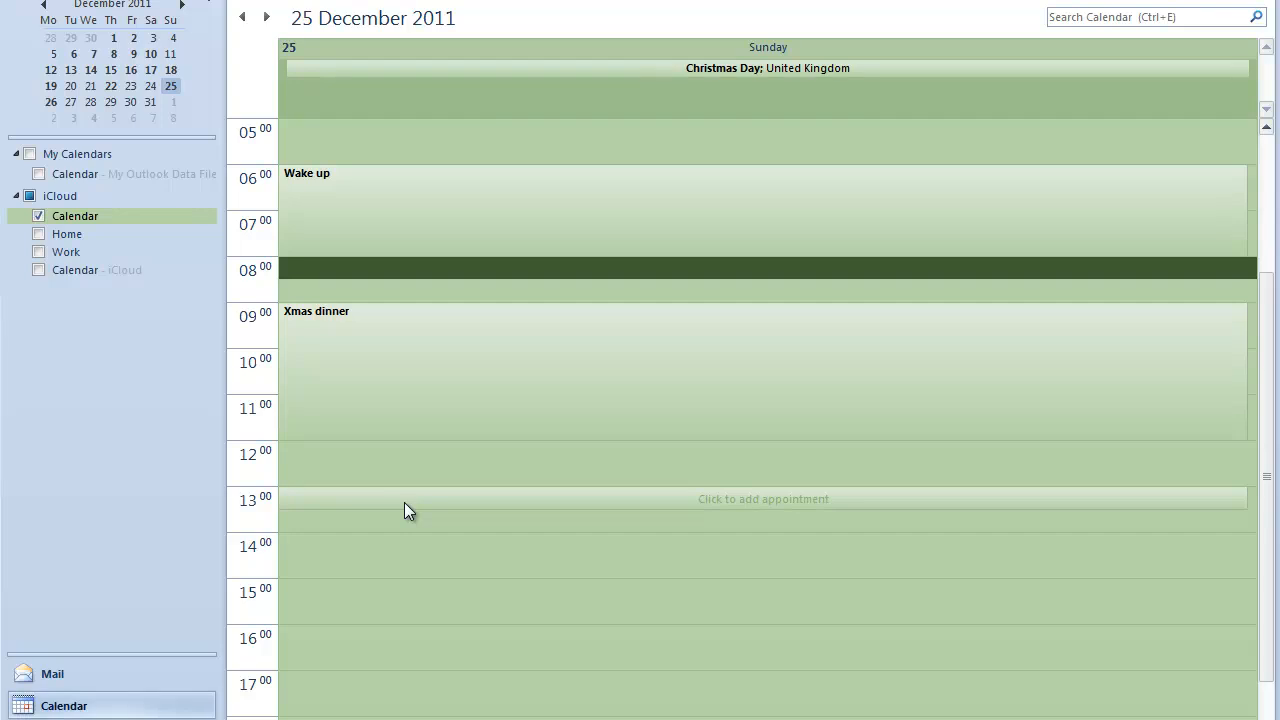
{"action": "mouse_move", "coordinate": [418, 712]}
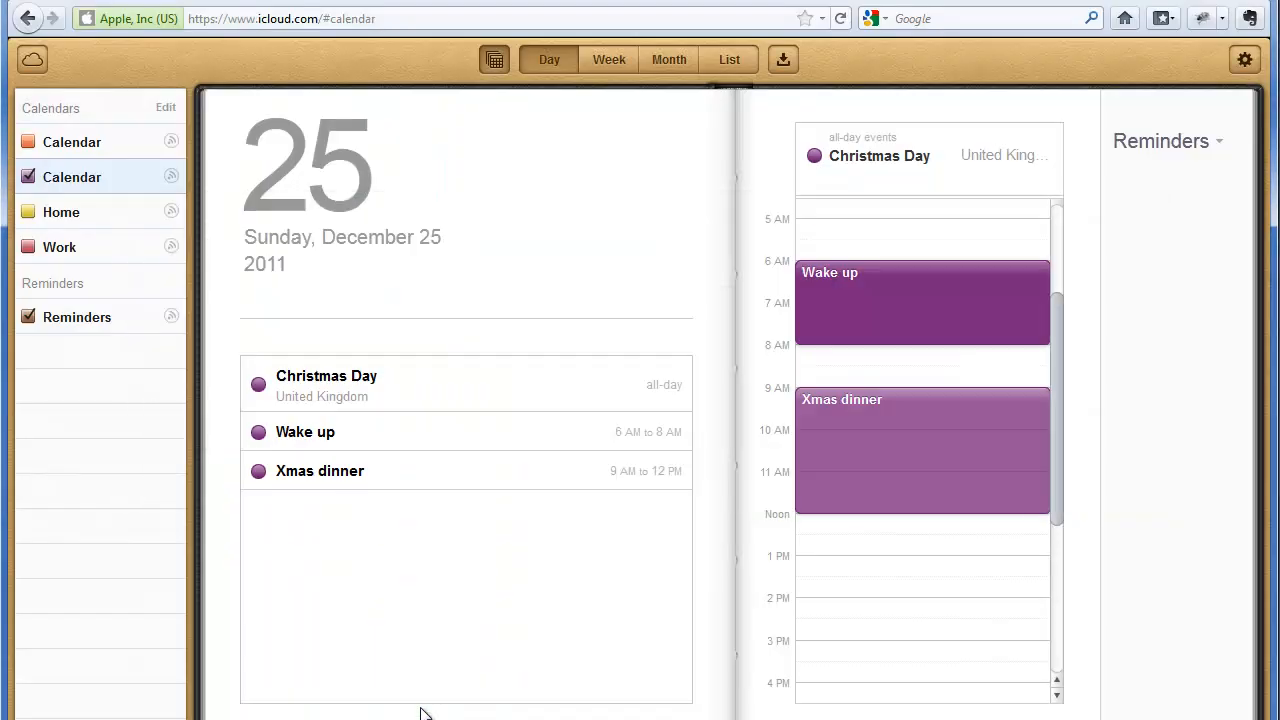
{"action": "mouse_move", "coordinate": [900, 304]}
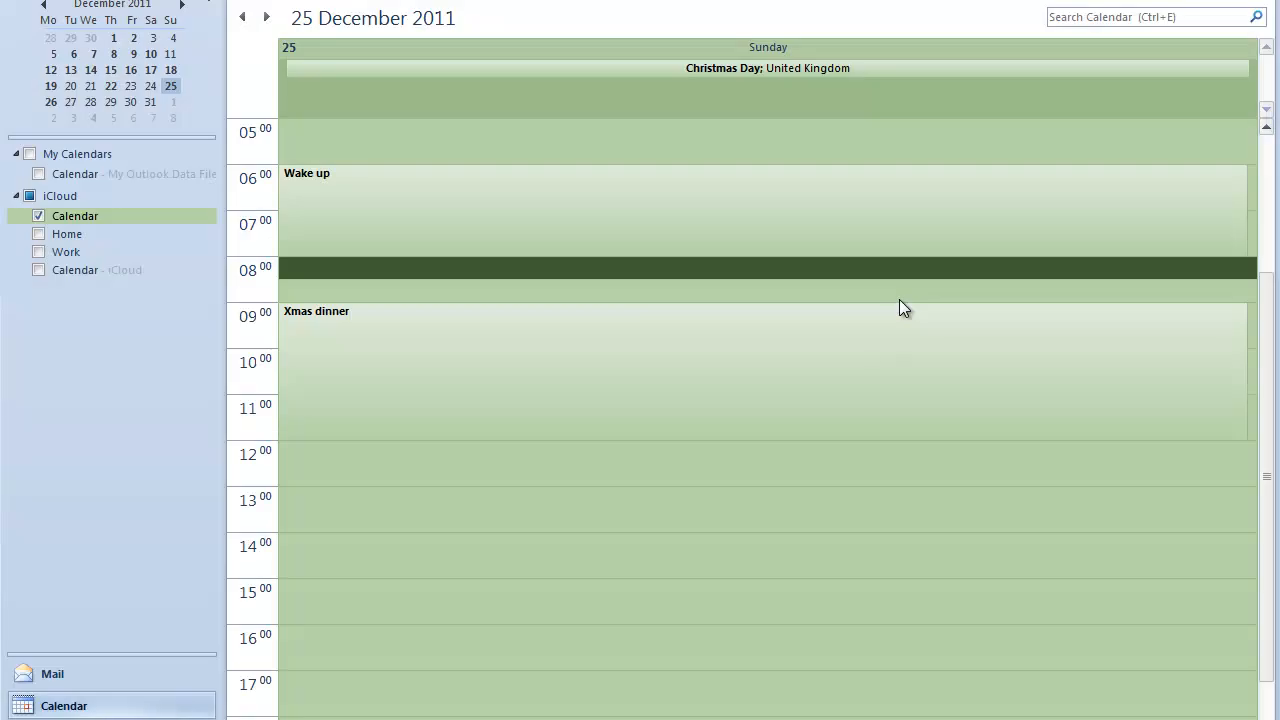
{"action": "mouse_move", "coordinate": [900, 292]}
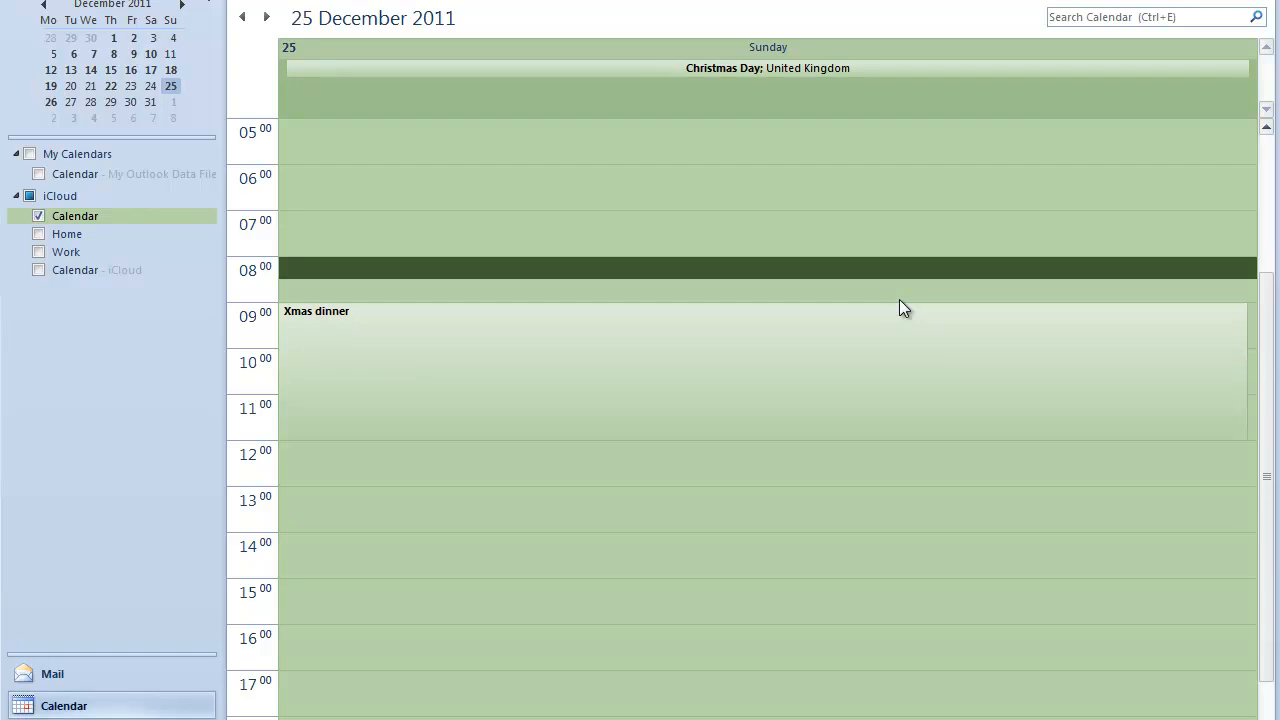
{"action": "mouse_move", "coordinate": [636, 612]}
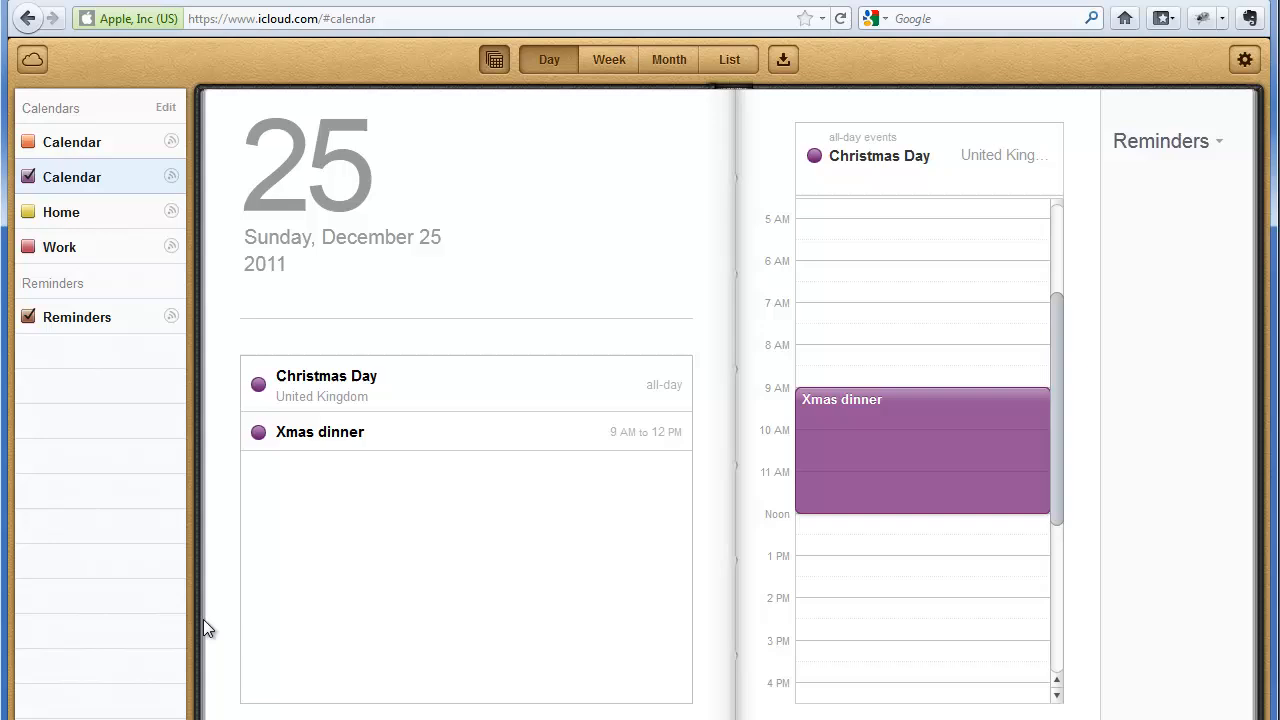
{"action": "mouse_move", "coordinate": [476, 214]}
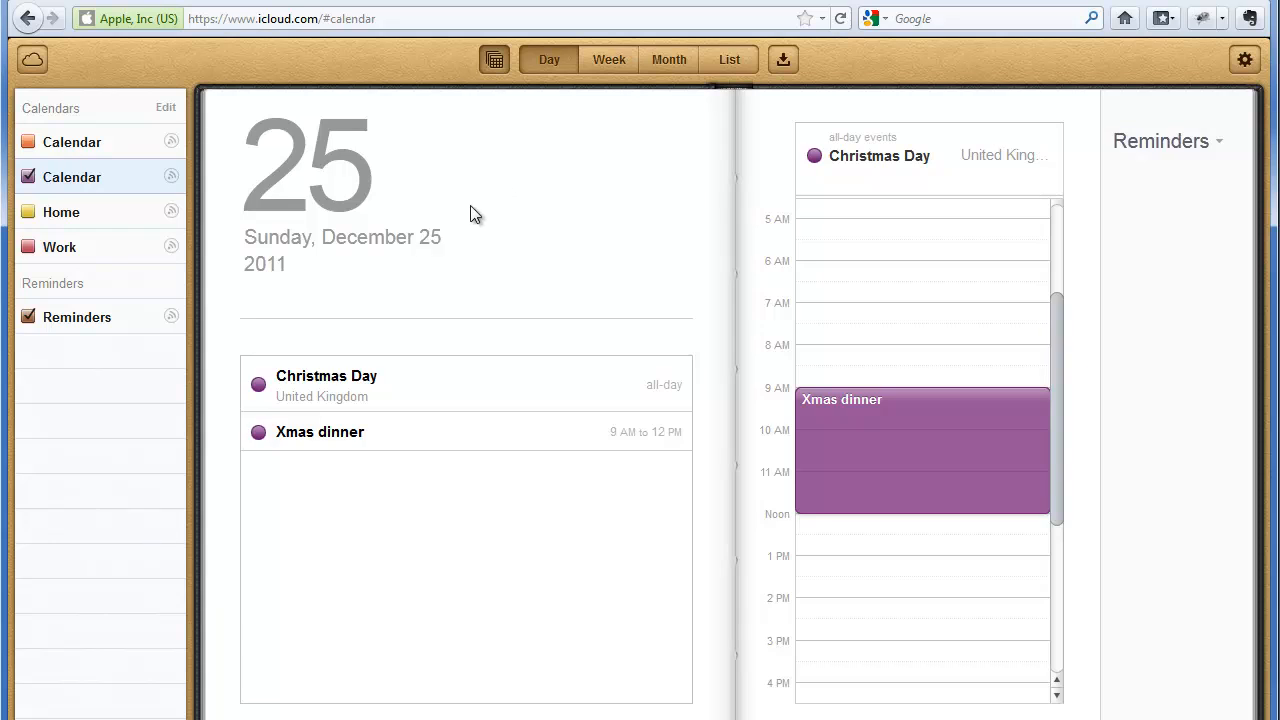
{"action": "mouse_move", "coordinate": [850, 152]}
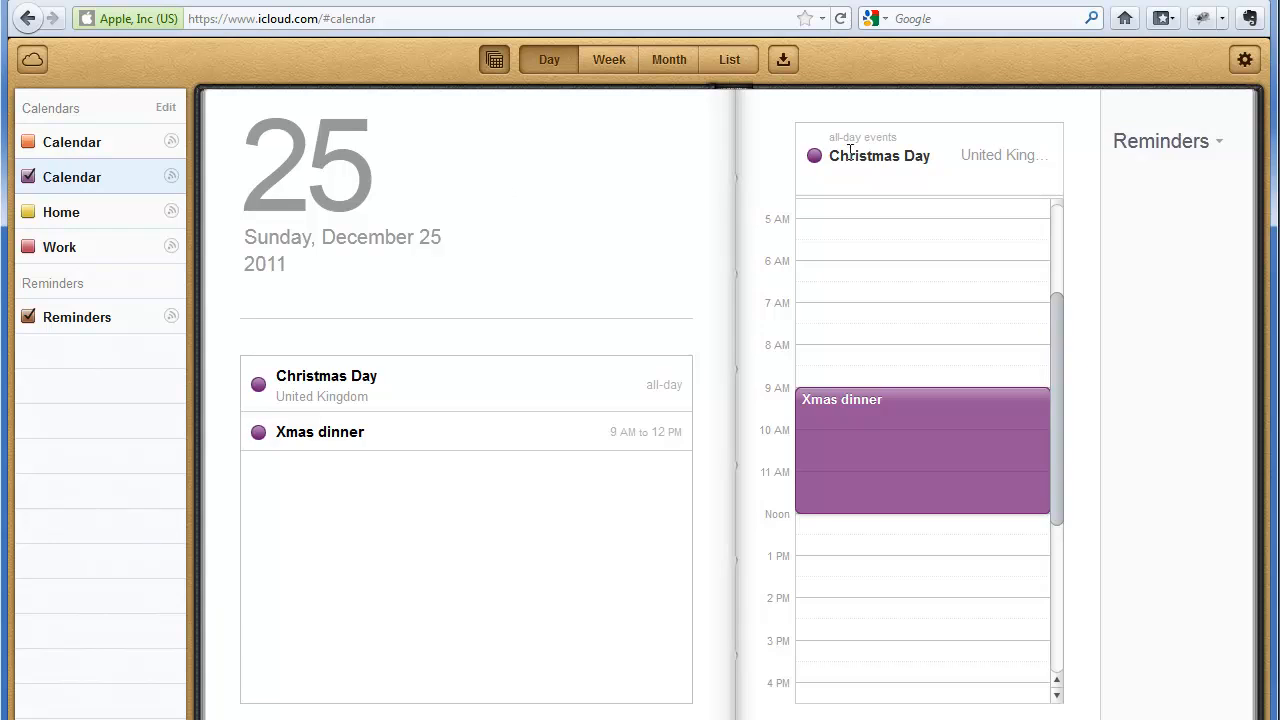